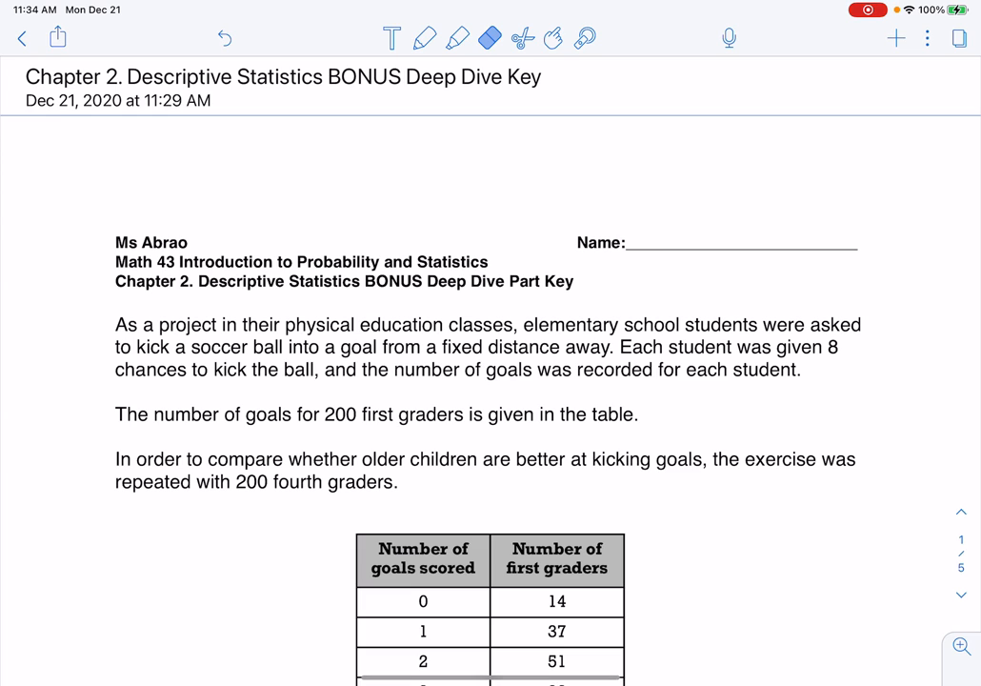
Pen 'what is the variable?' above the worksheet header, underlining it and BONUS
left_click(424, 38)
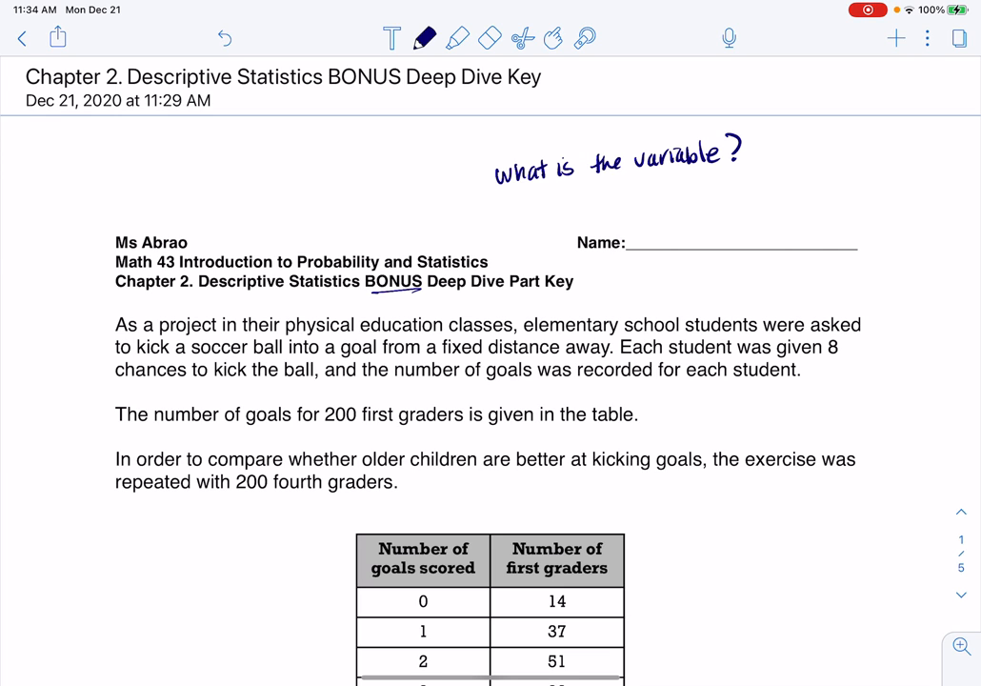
left_click_drag(501, 201, 701, 190)
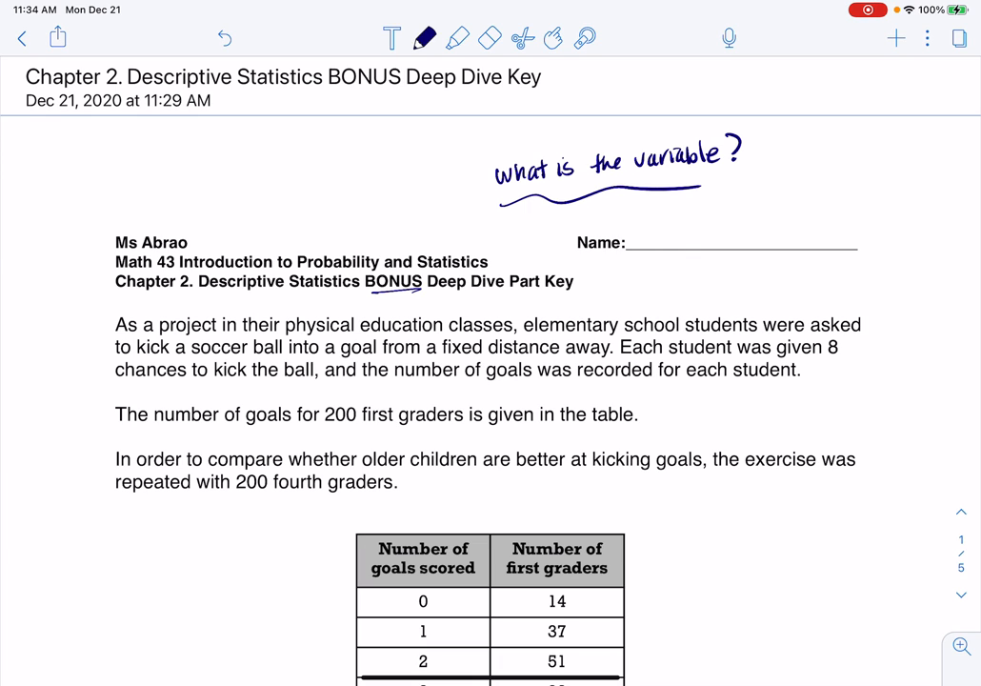
Highlight the sentence about recording the number of goals per student
left_click(458, 38)
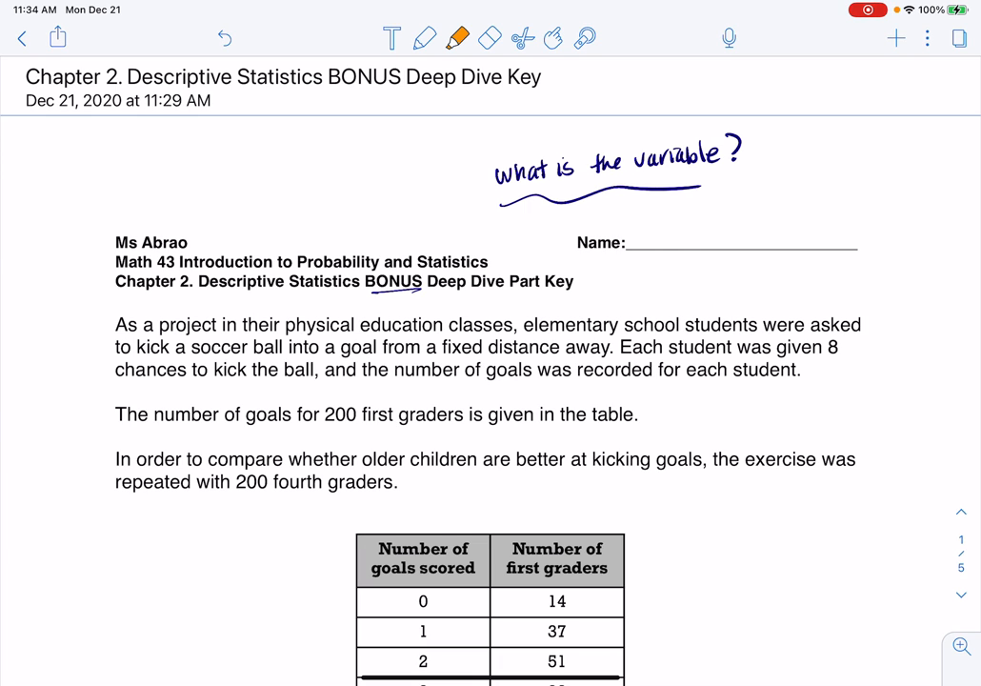
left_click_drag(395, 369, 519, 369)
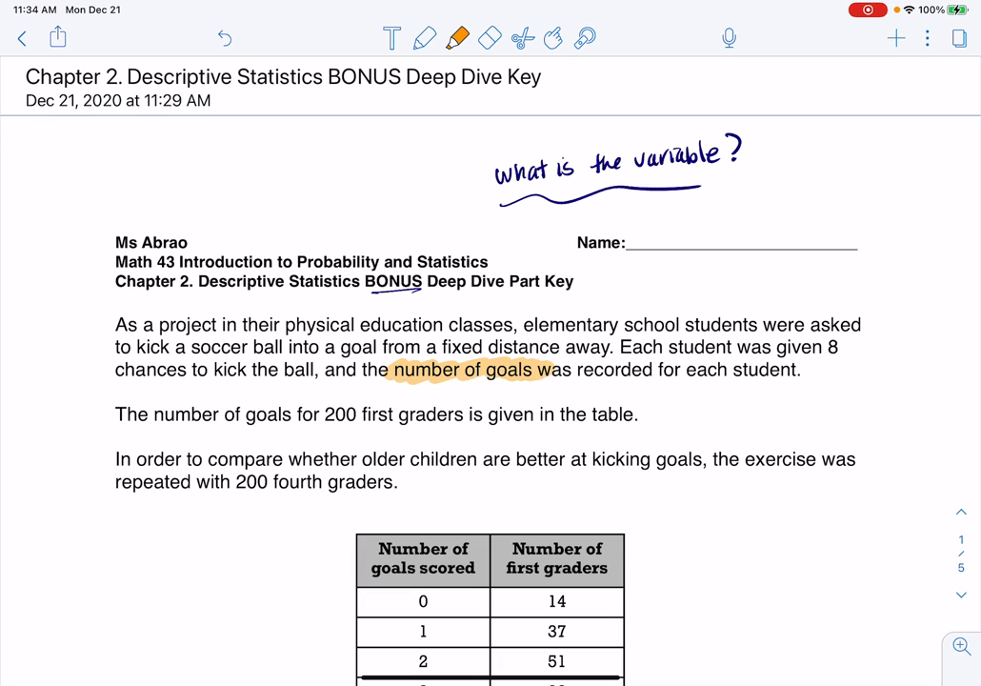
left_click_drag(548, 370, 724, 369)
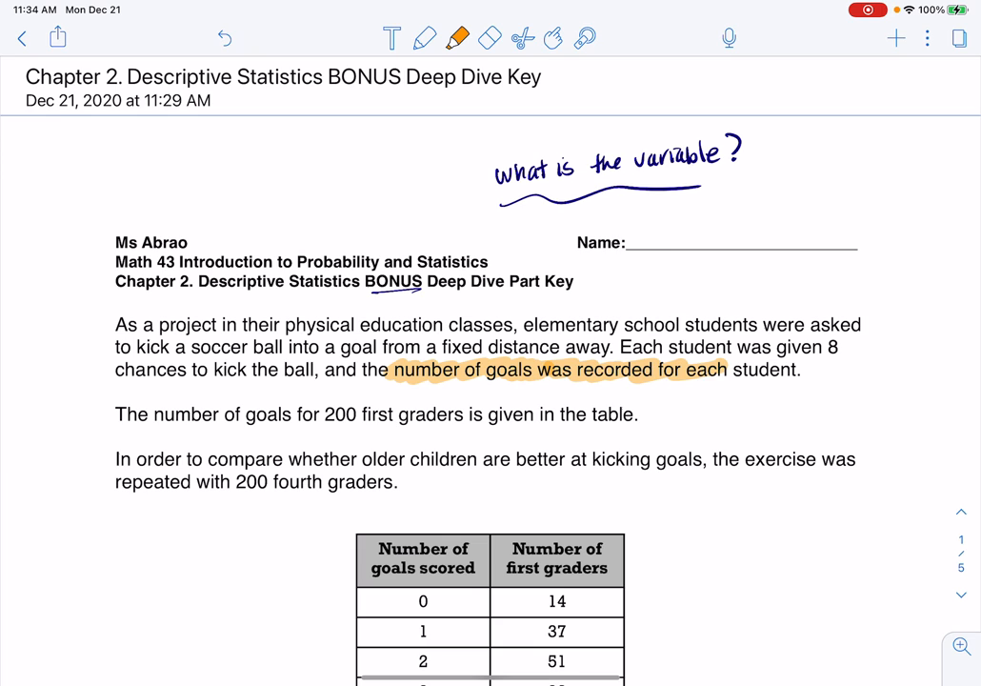
left_click_drag(726, 370, 802, 369)
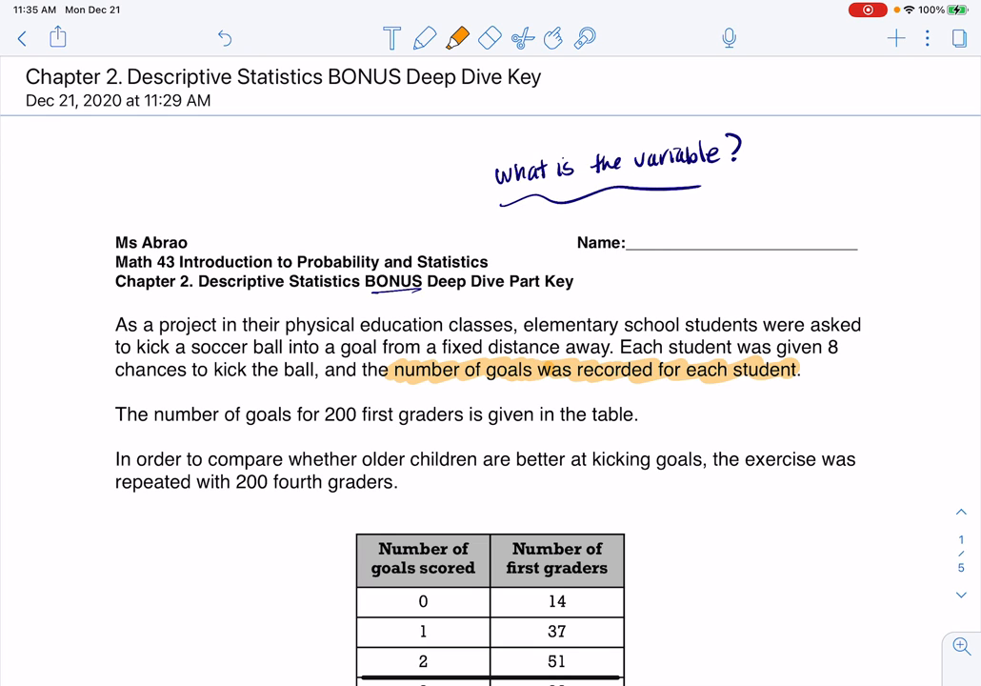
Circle the goals header and pen 'numerical → discrete → Boxplot, Histogram, S&L'
left_click(425, 38)
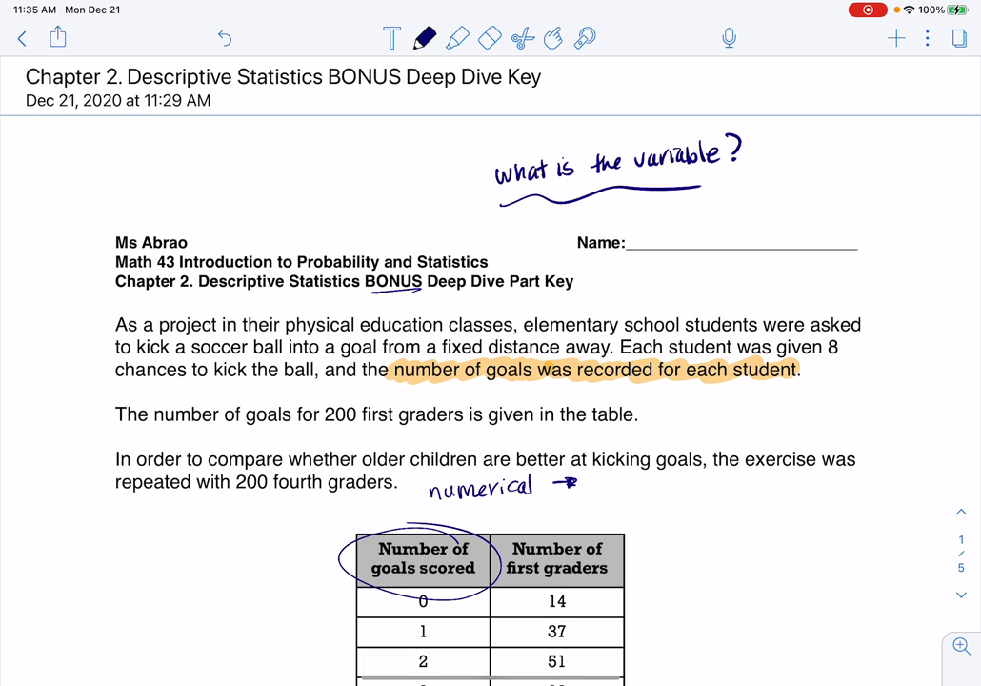
type("disore")
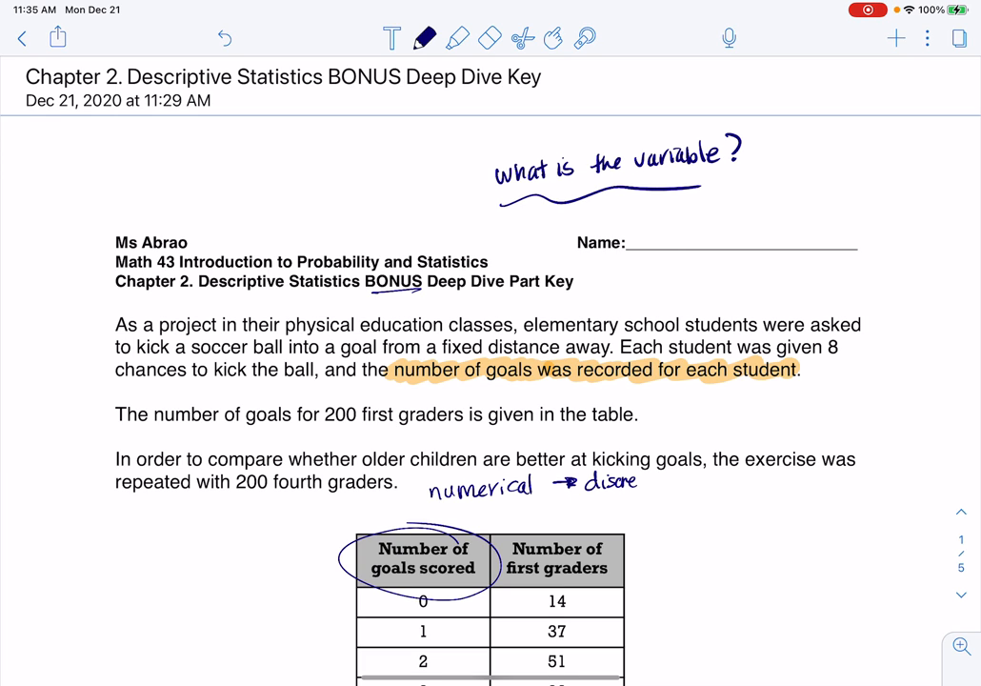
type("te")
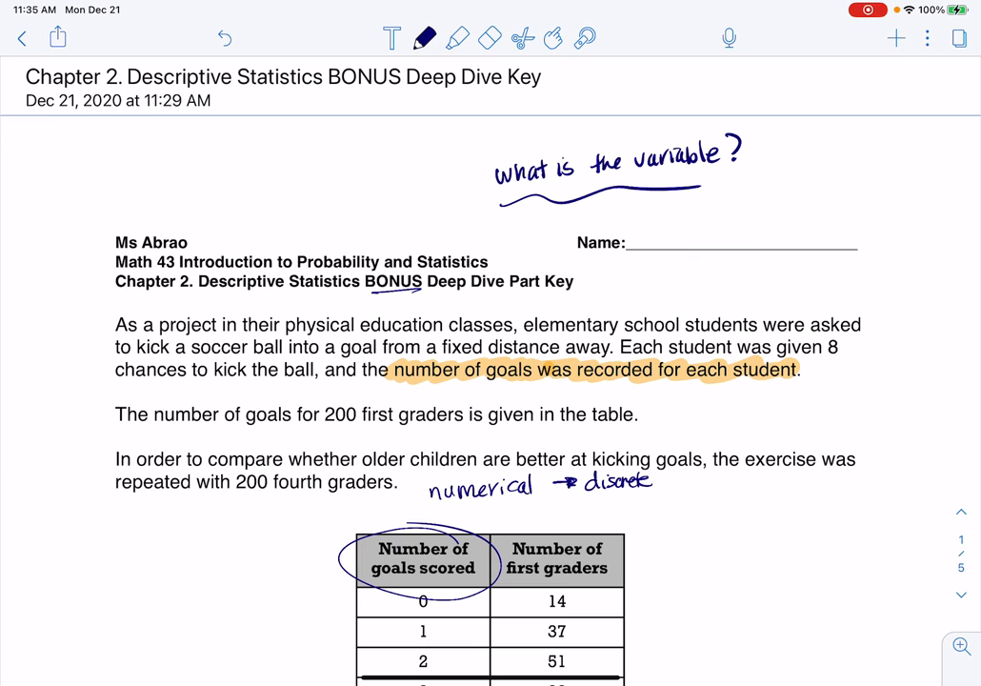
left_click_drag(677, 480, 705, 476)
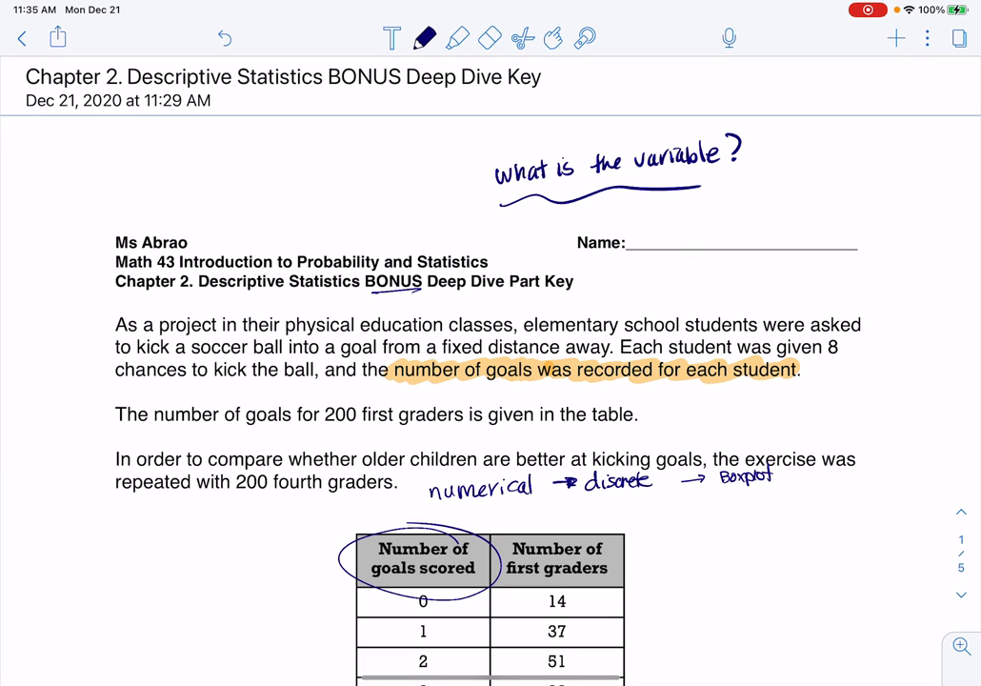
type("Histo")
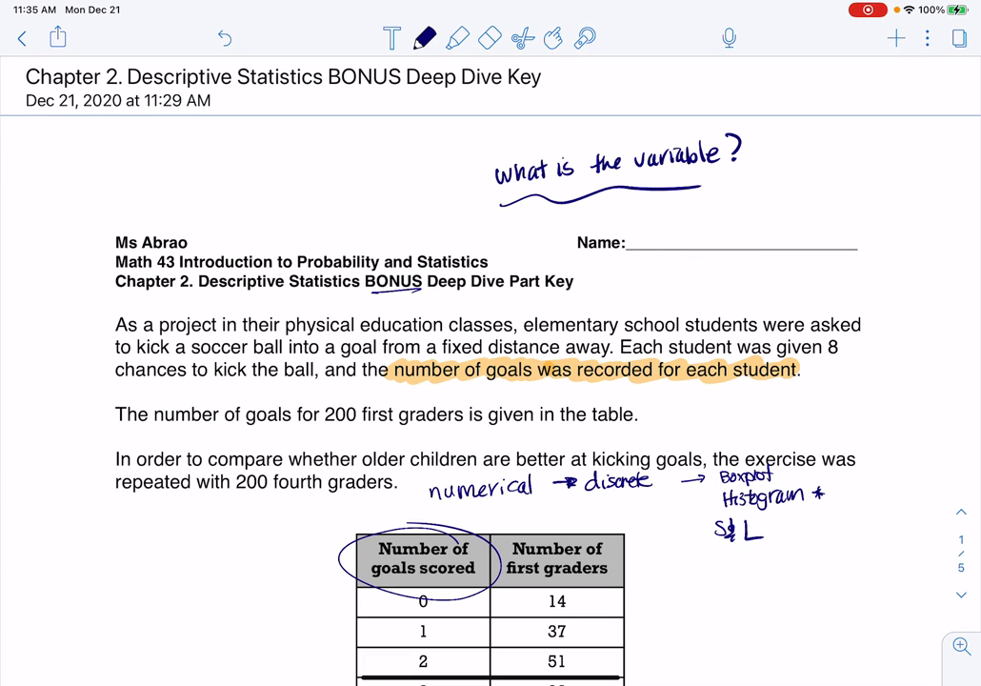
Write L1 and L2 over the first table's columns and oval both goals-scored columns
scroll("up", 3)
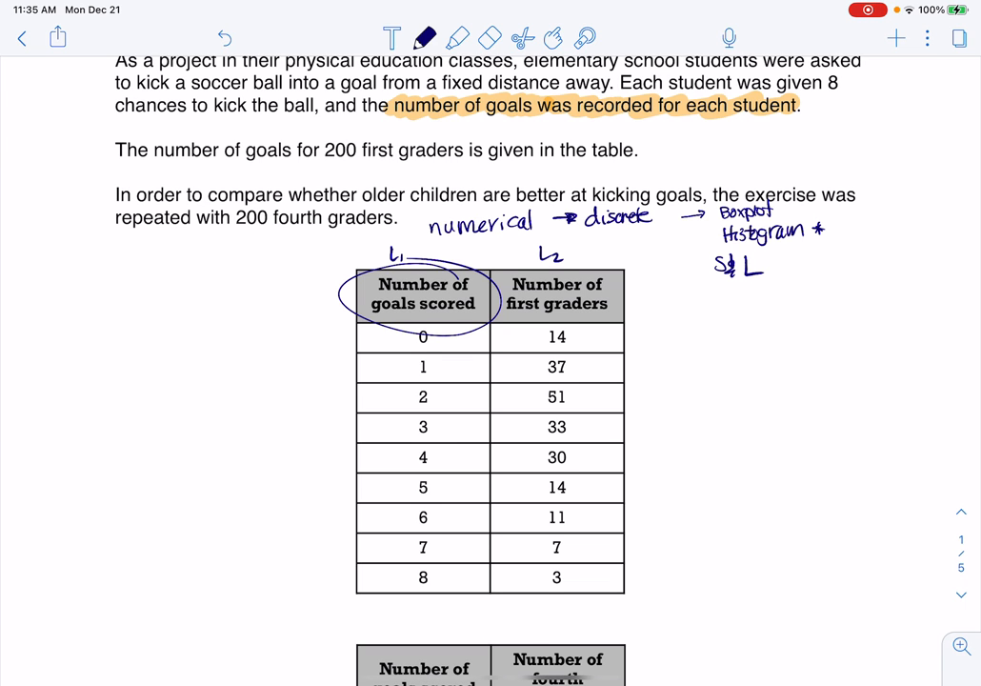
scroll("down", 3)
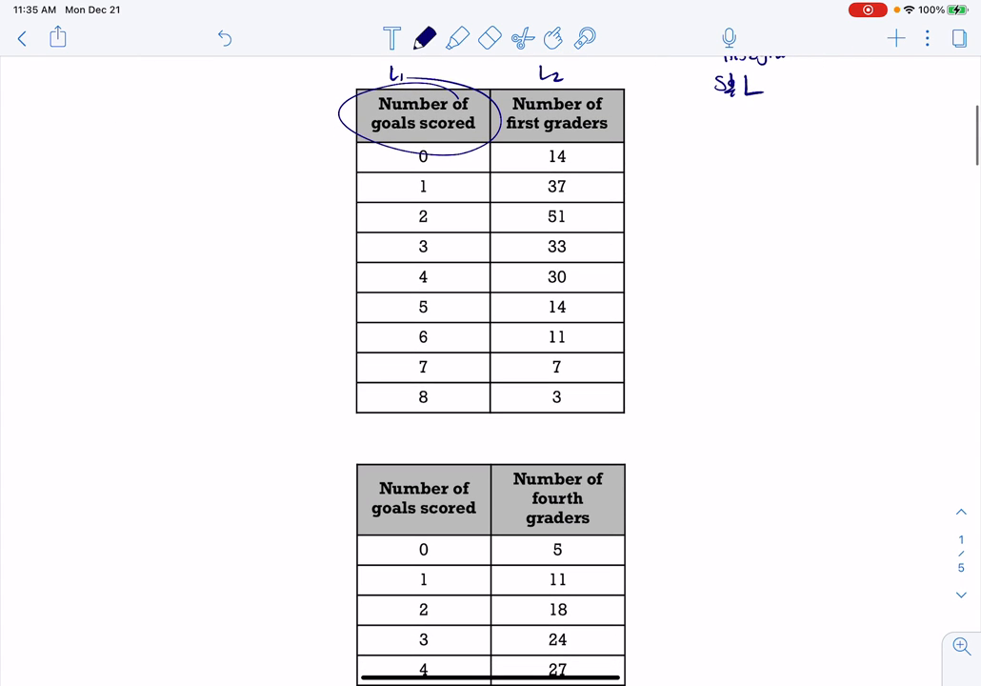
left_click_drag(411, 143, 361, 300)
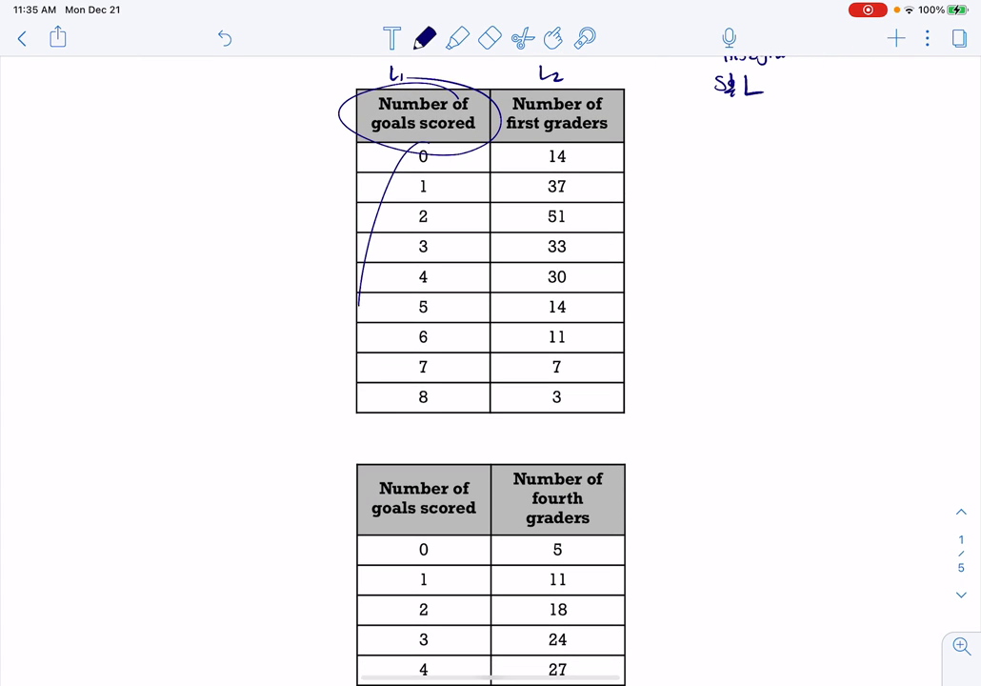
left_click_drag(424, 134, 424, 410)
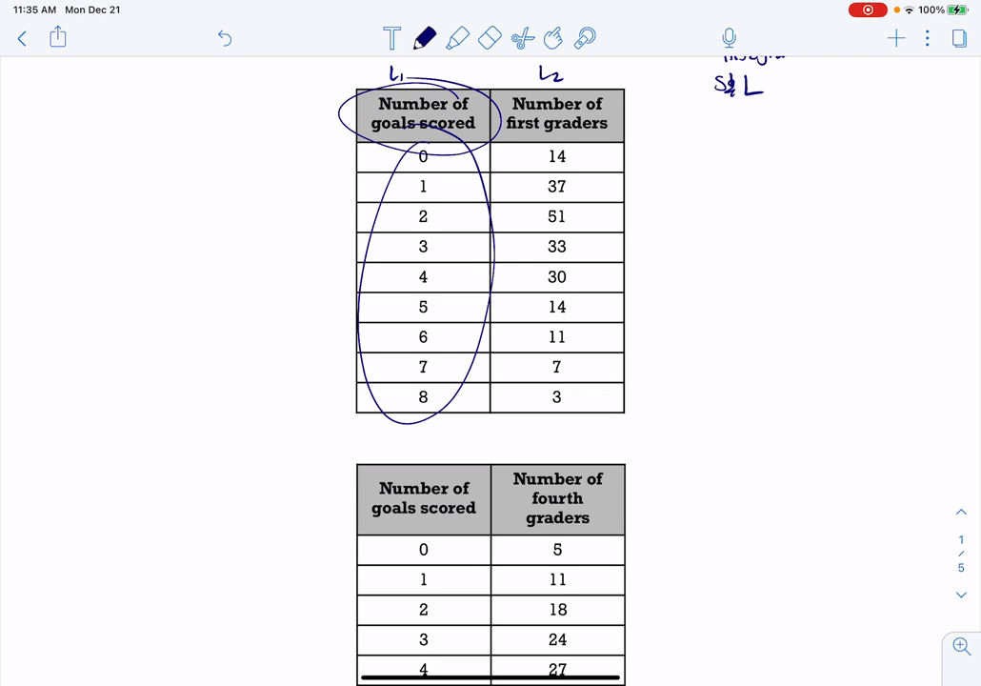
scroll("down", 3)
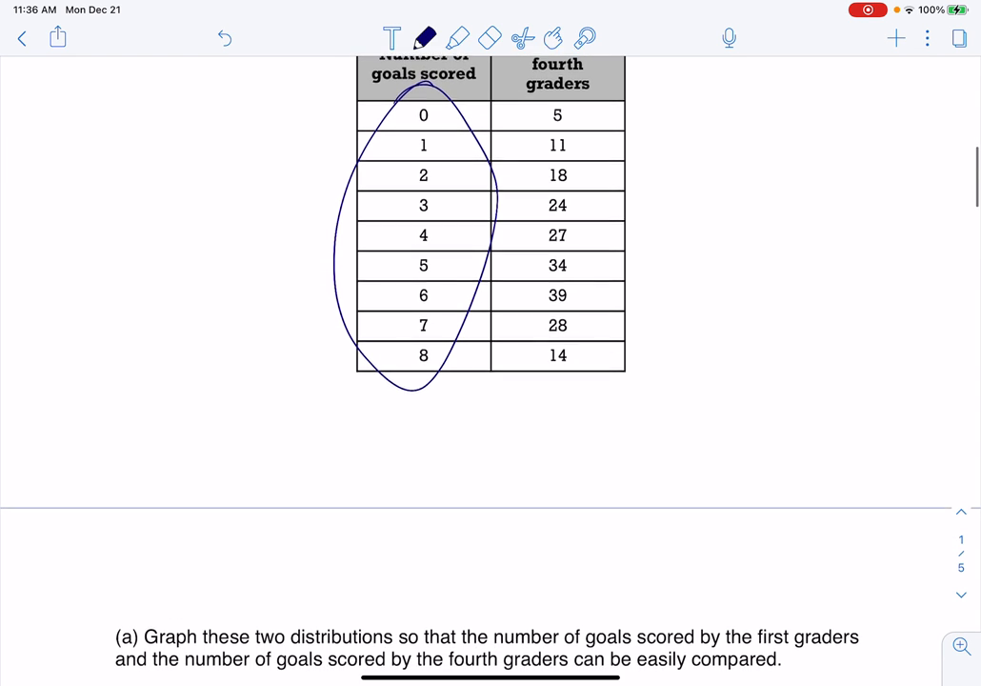
Note 'label ✓' and 'scaled ✓' beside the part (a) bar chart
scroll("down", 3)
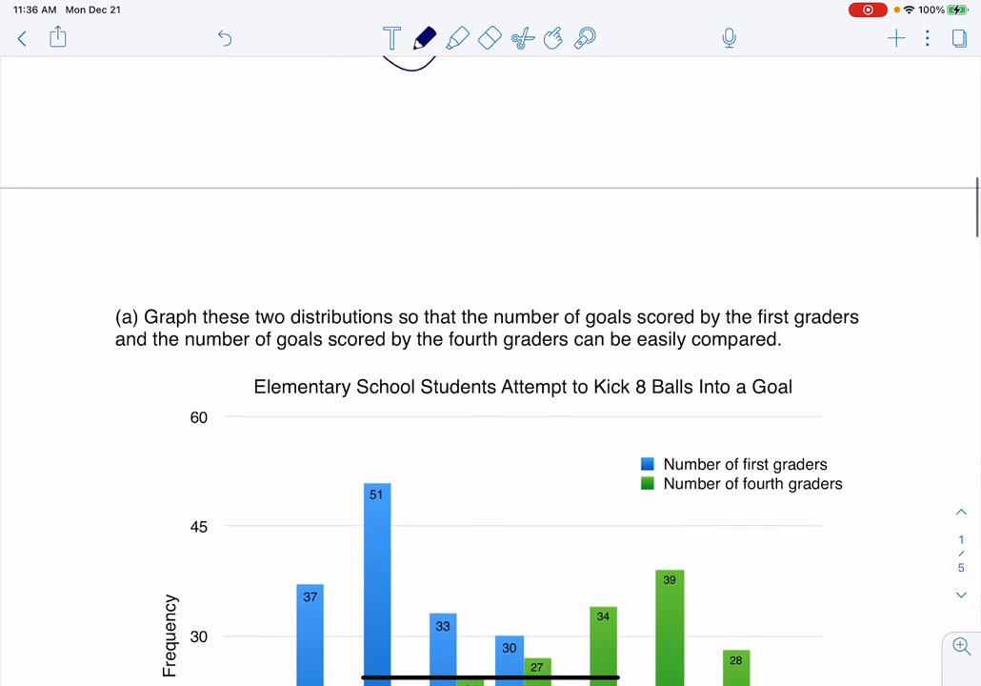
scroll("up", 3)
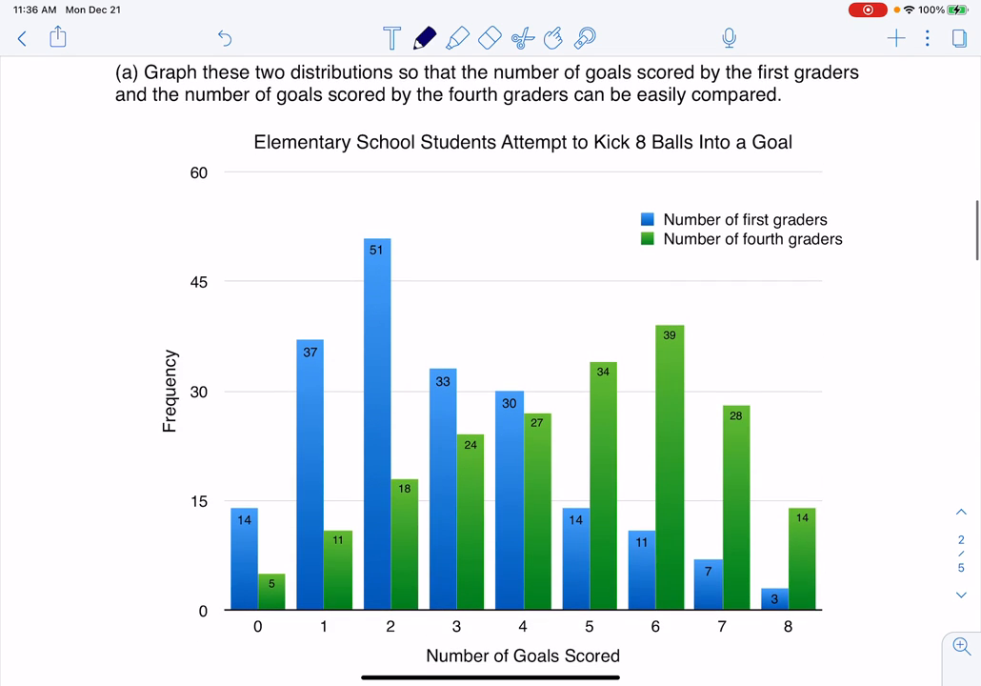
scroll("down", 3)
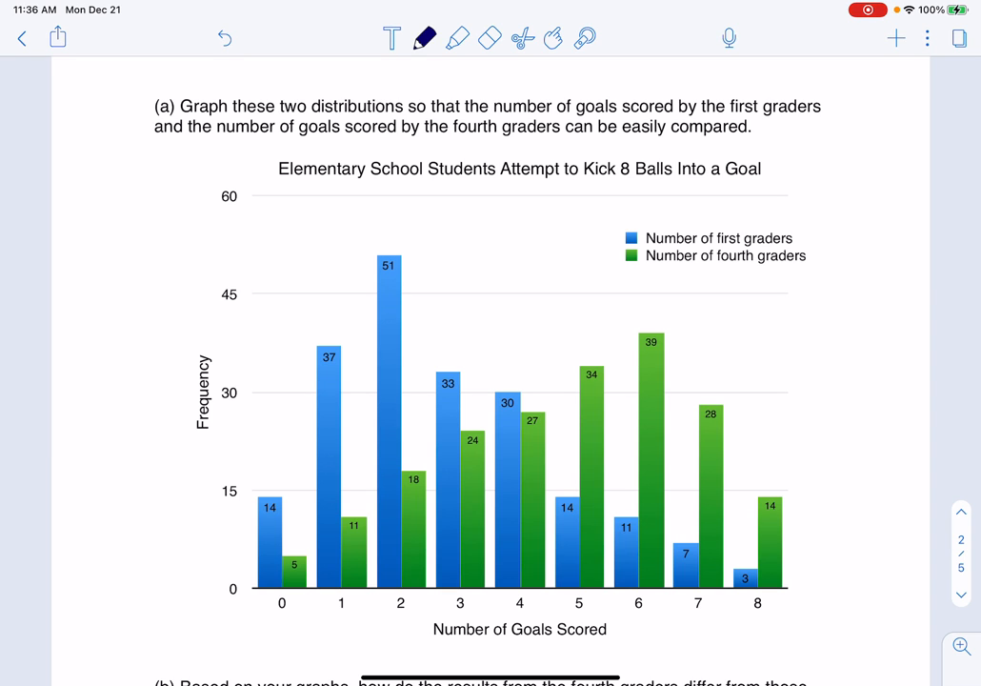
left_click_drag(429, 647, 617, 649)
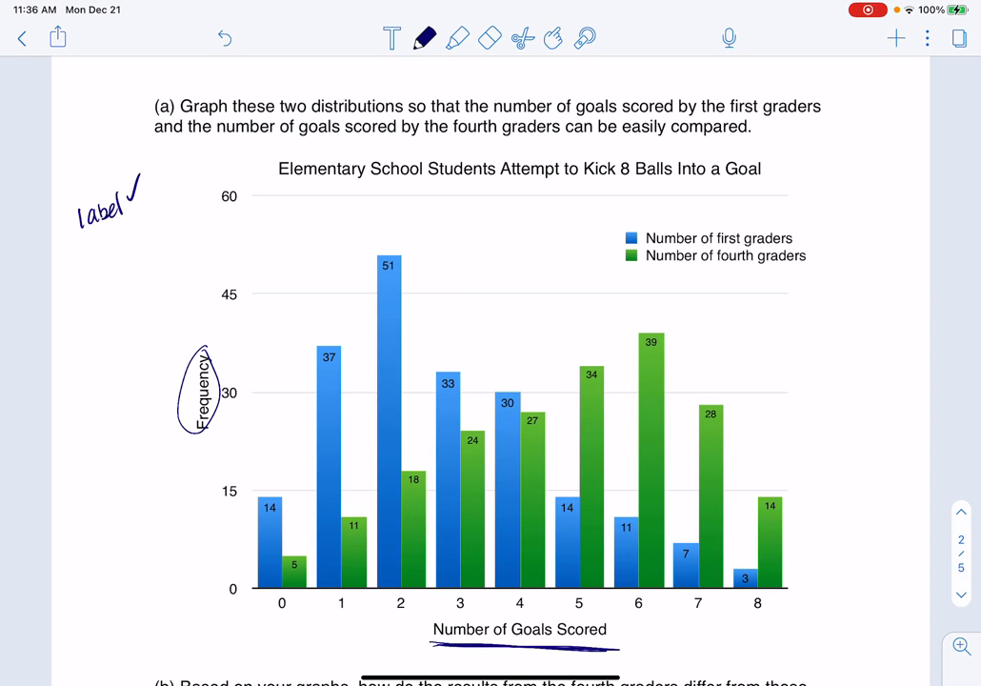
left_click_drag(76, 228, 129, 246)
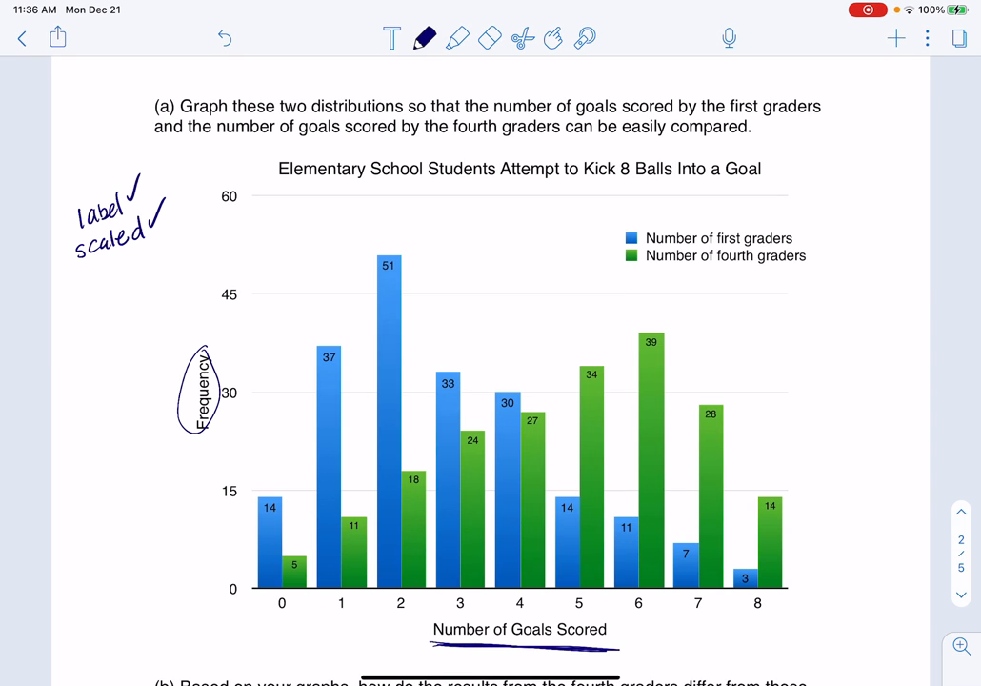
Loop the Frequency axis scale temporarily, then erase those marks
left_click_drag(233, 176, 242, 633)
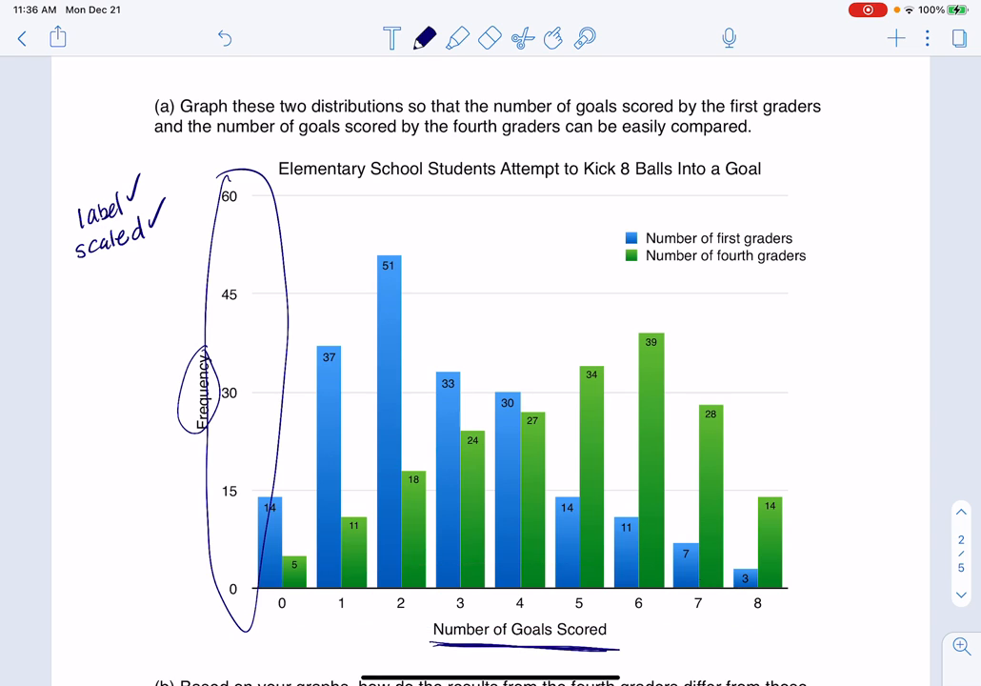
left_click(490, 38)
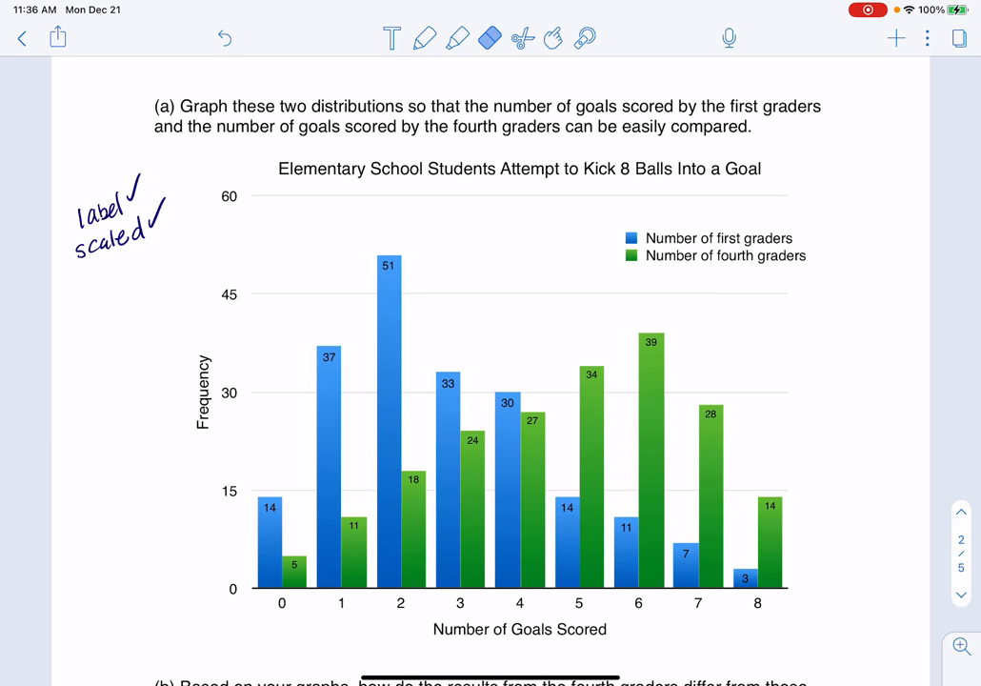
left_click(425, 38)
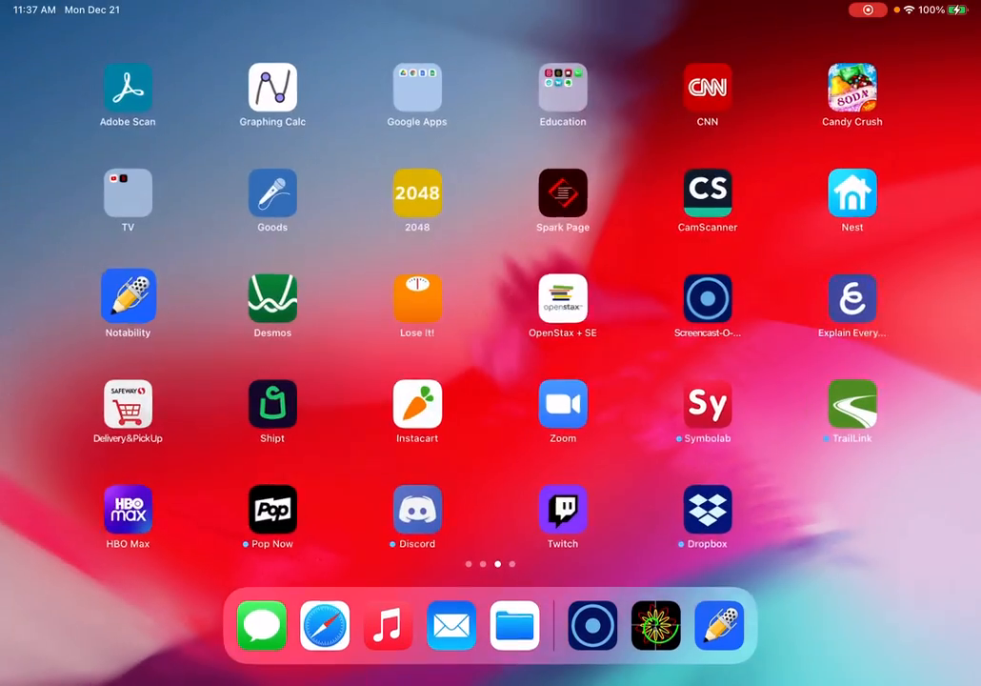
Launch the Graphing Calc app from the iPad Home Screen
left_click(272, 86)
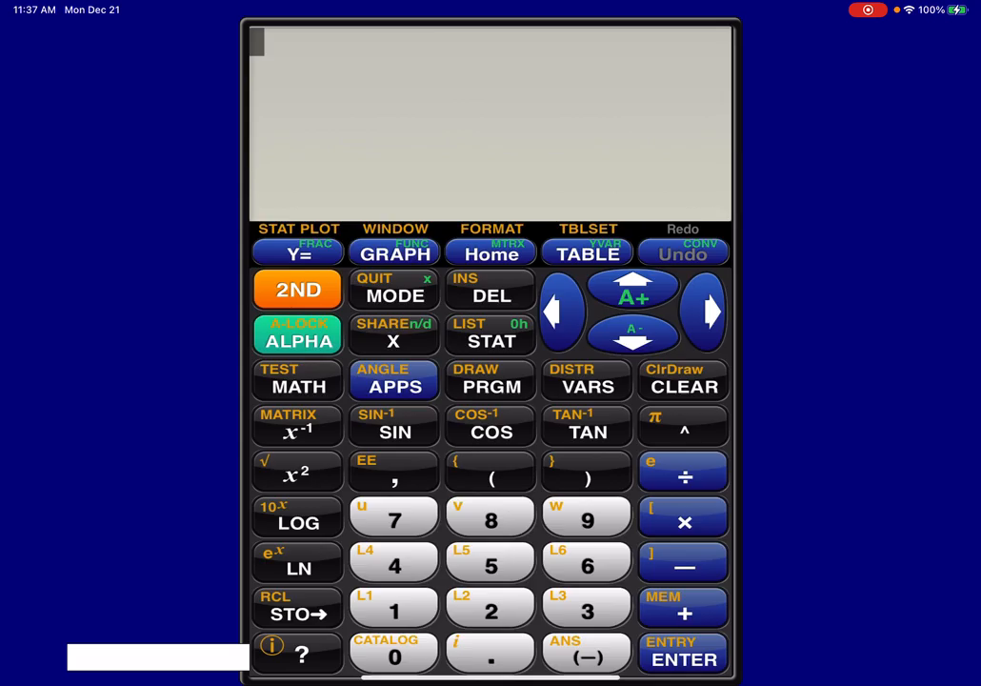
Configure histogram plots L1/L2 and L1/L3, with the second in red
left_click(491, 335)
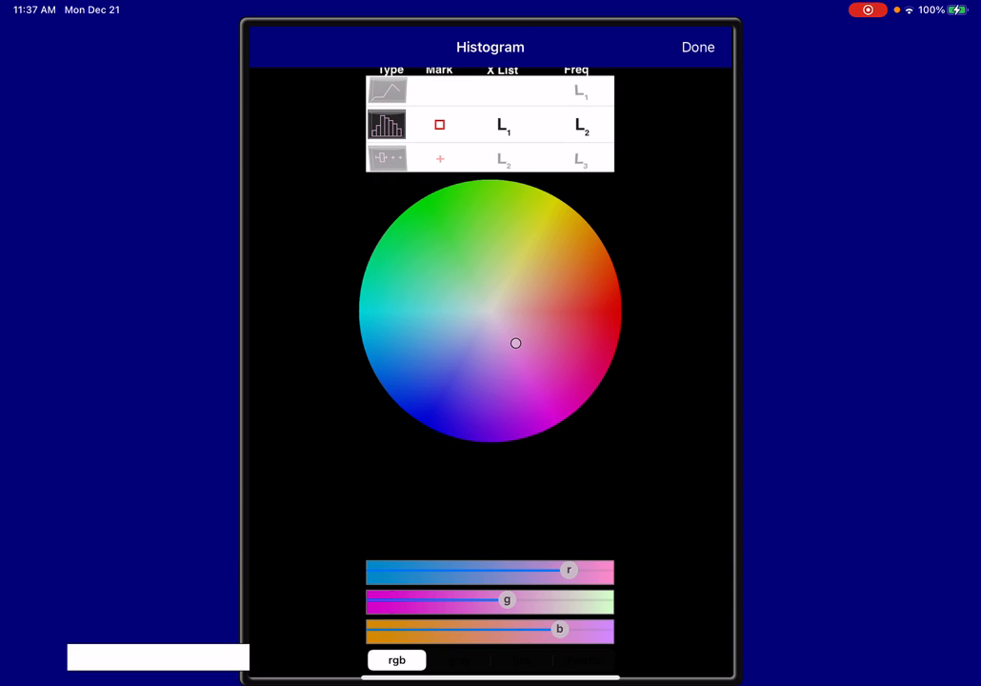
left_click(697, 47)
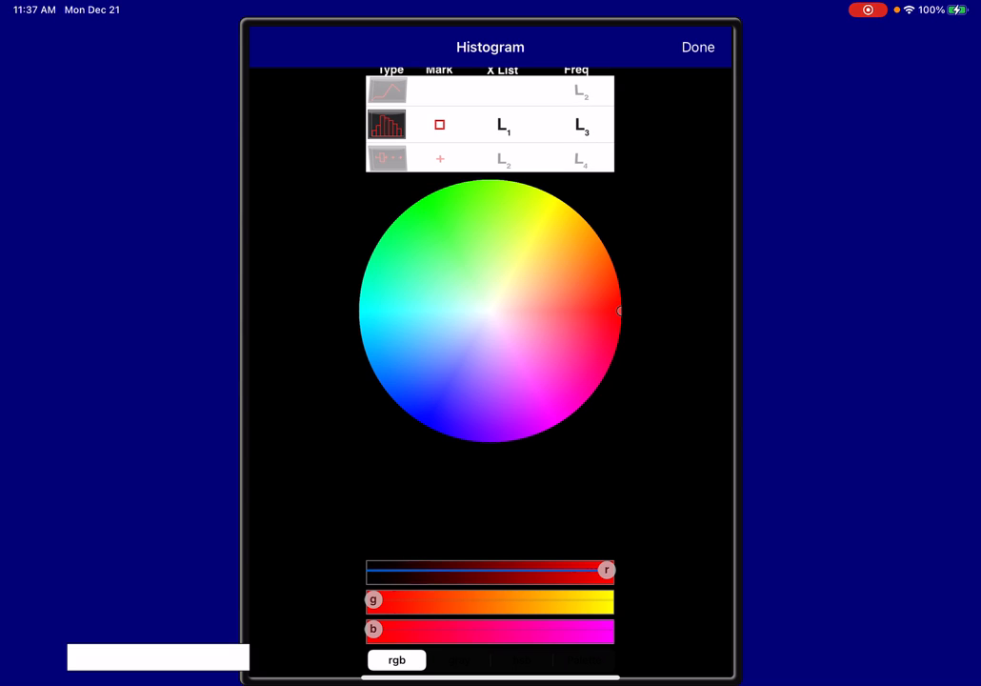
left_click(697, 47)
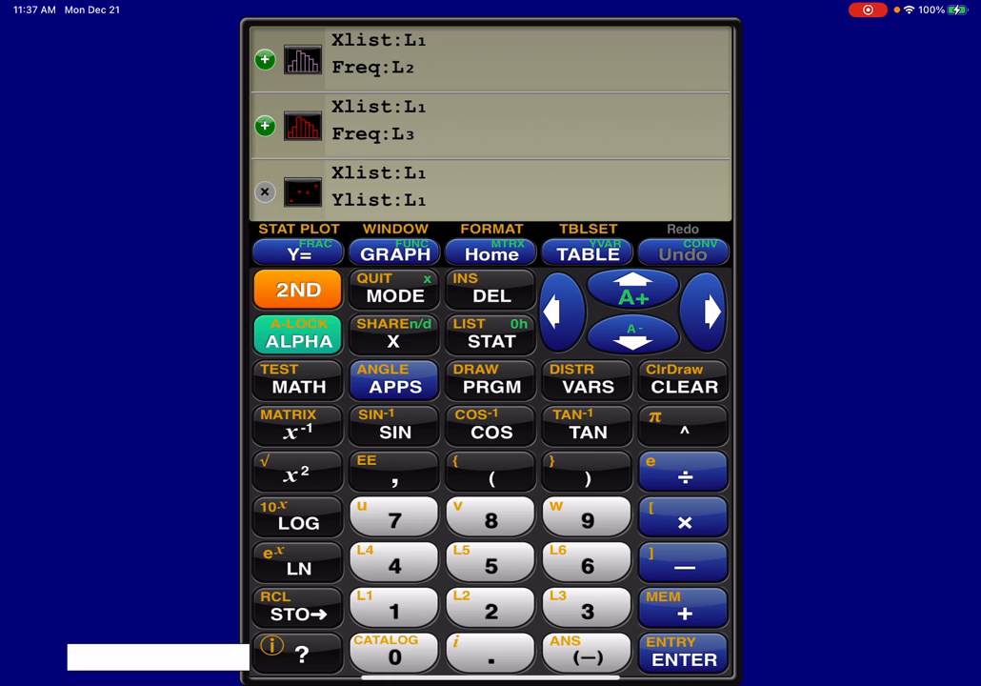
Graph both histograms with a zoom preset and trace the tallest red bar (n=39)
left_click(394, 252)
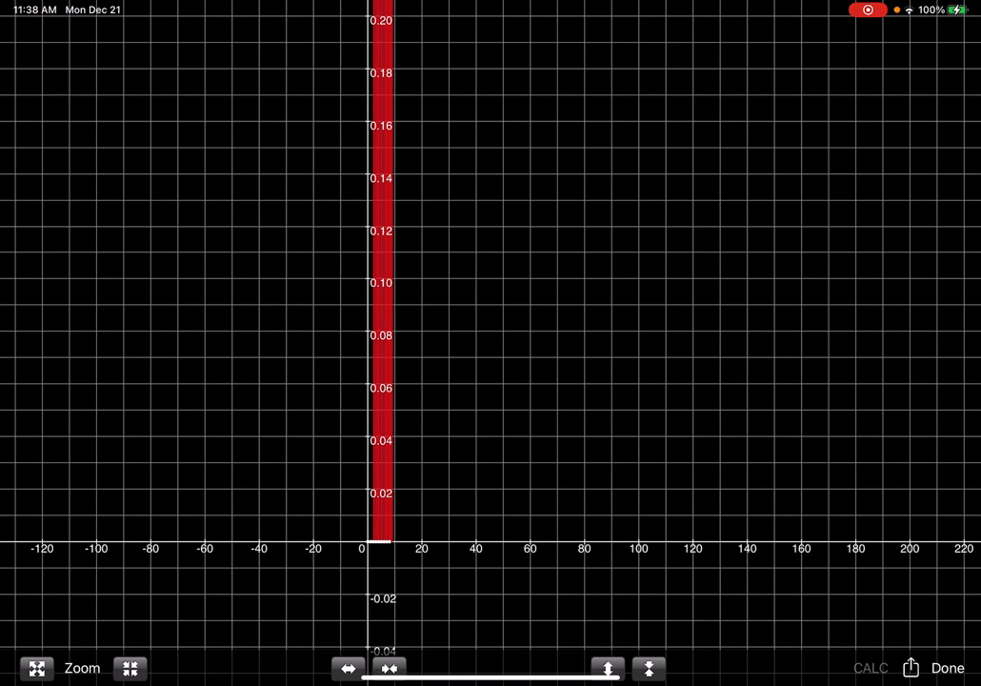
left_click(81, 668)
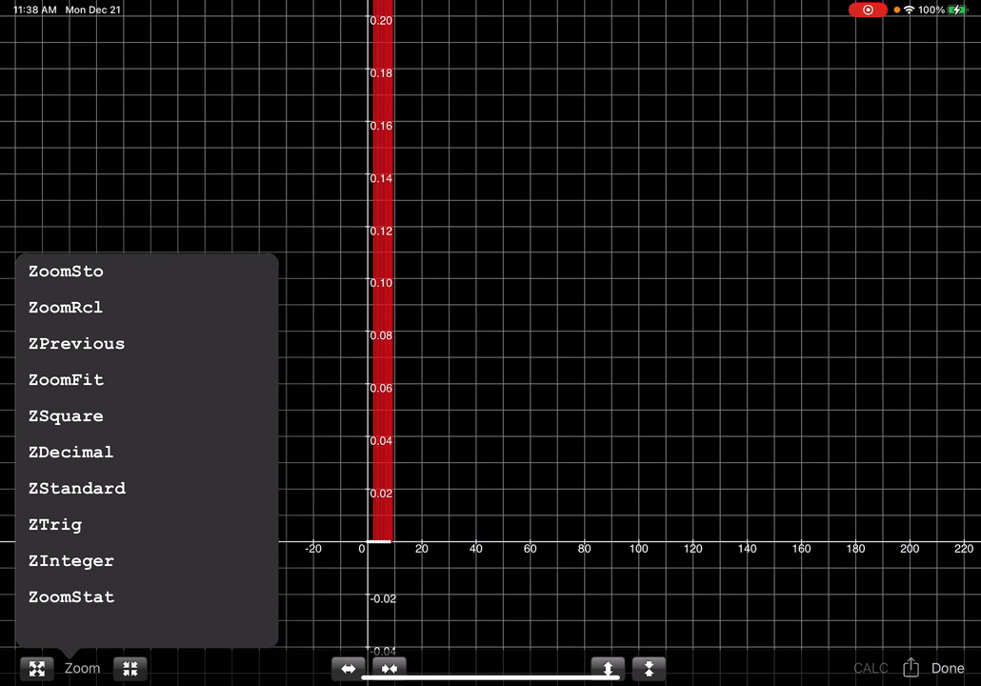
left_click(71, 596)
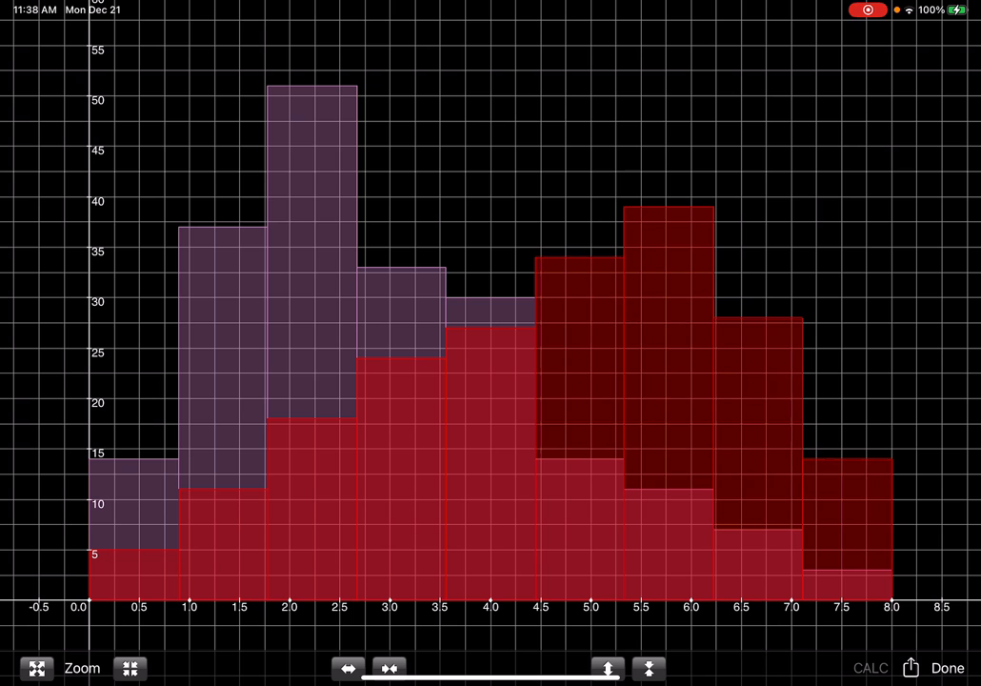
left_click(669, 207)
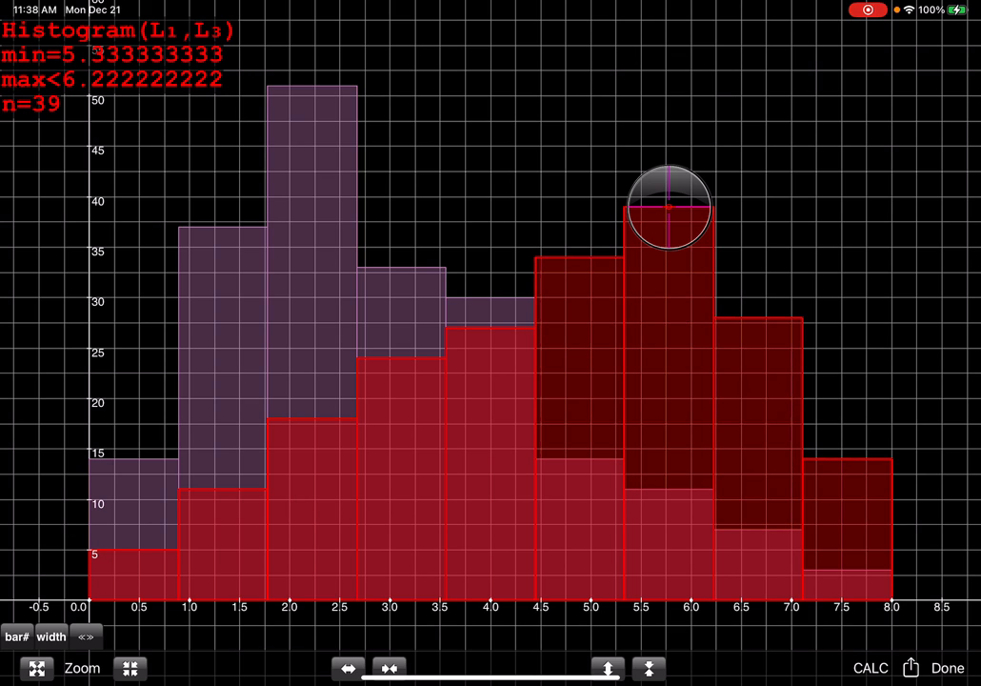
left_click(51, 637)
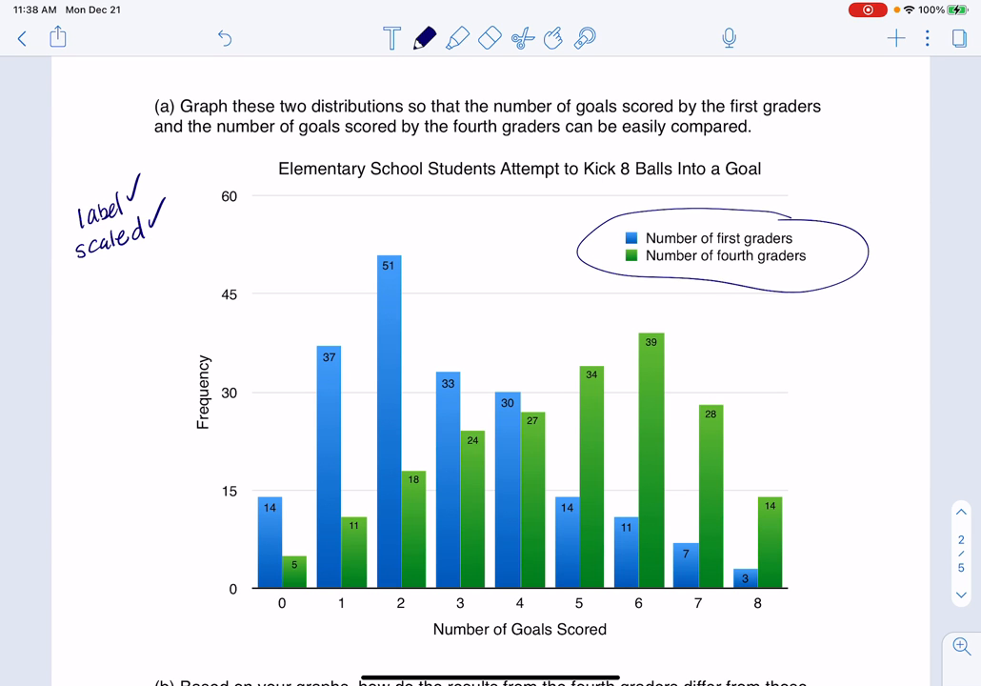
Write 'use comparative language' beneath the chart's goals axis
scroll("down", 3)
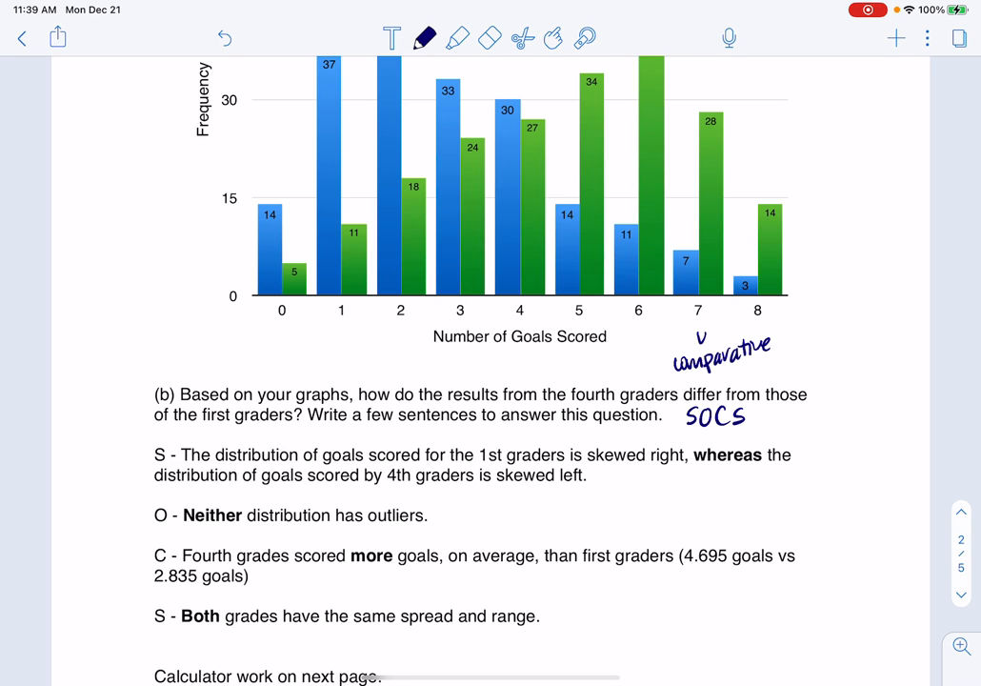
type("use comparative language")
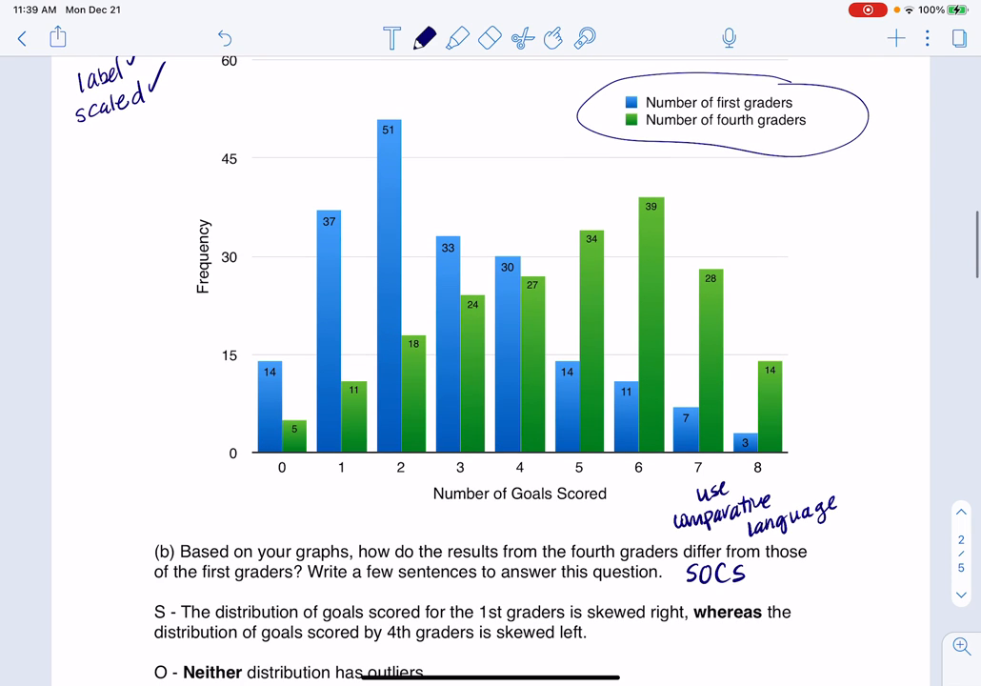
left_click(456, 38)
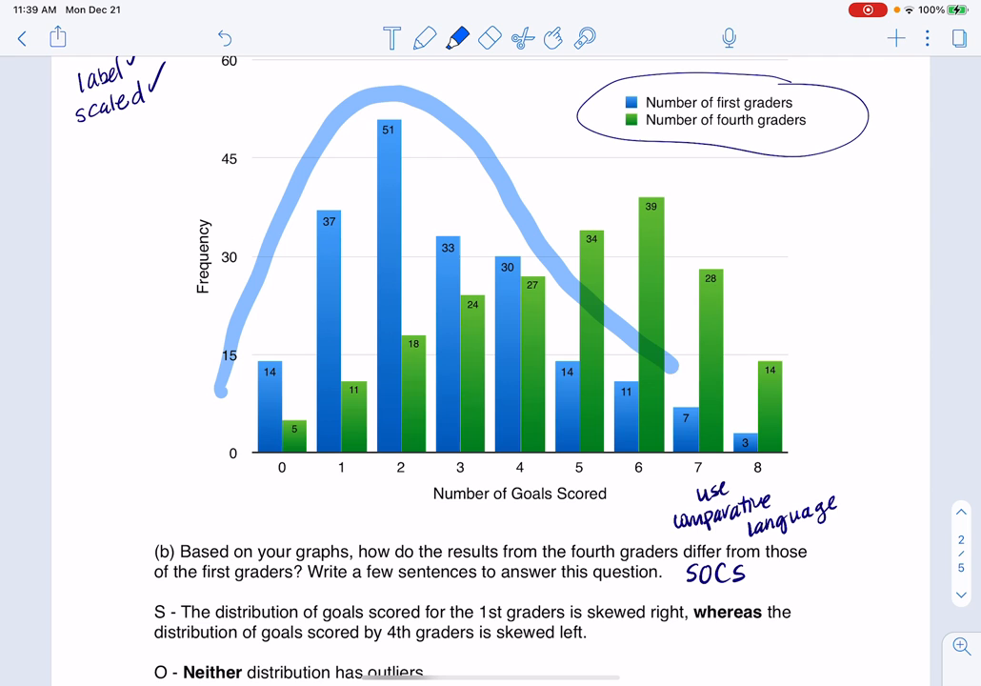
Sketch blue and green skew curves over the bars and start 'safety zone' by the outliers line
left_click(457, 39)
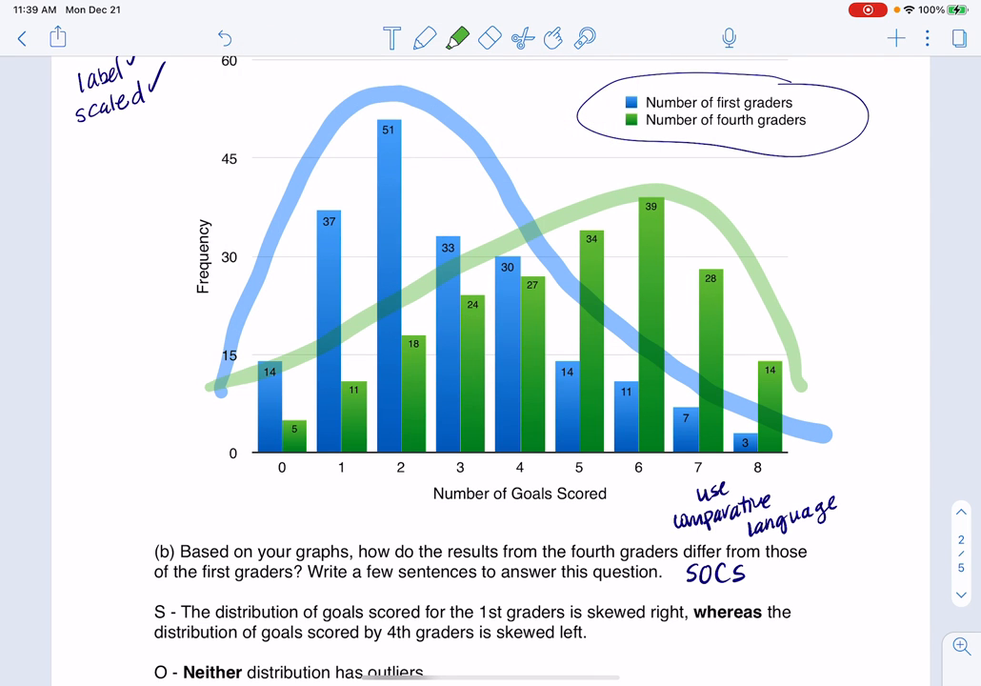
scroll("down", 3)
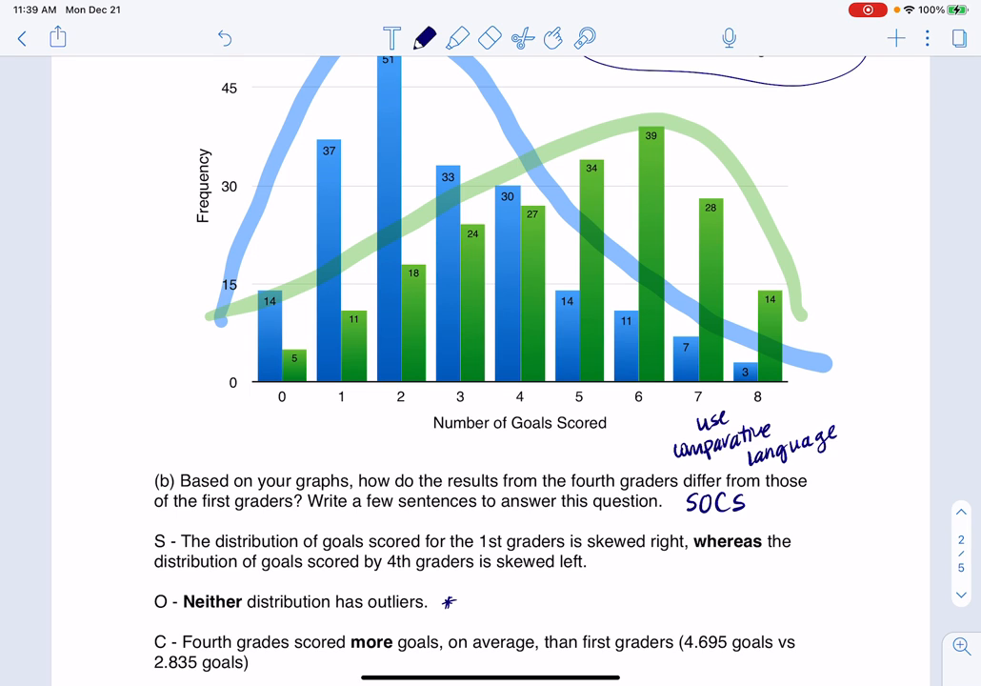
type("Safel")
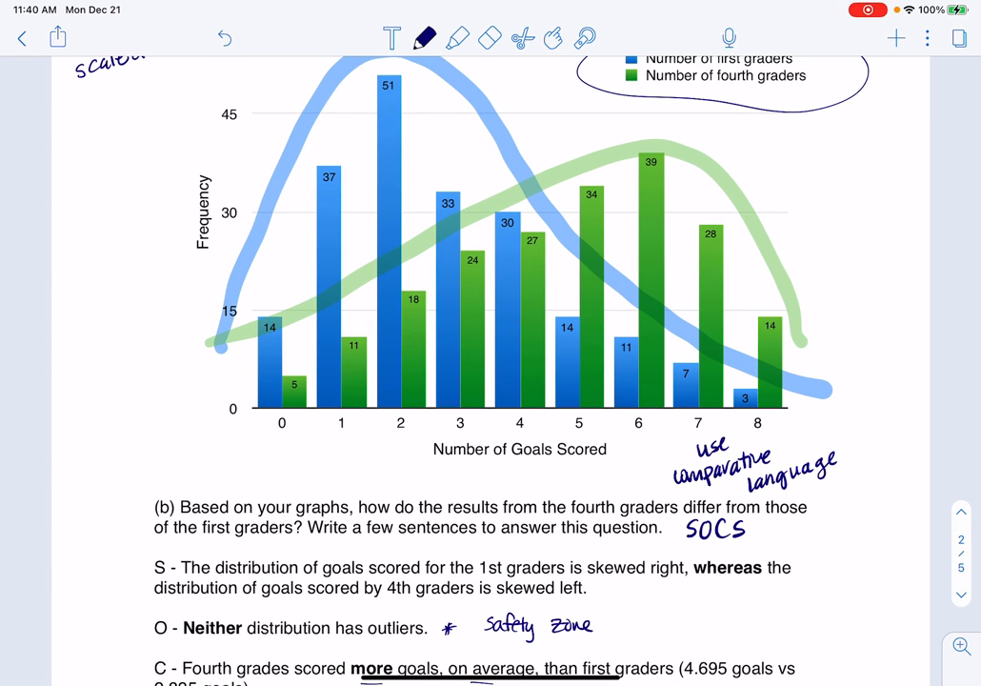
Tick goal values 2 and 6, circle 3 and 5, and underline 'average' and 'Both'
left_click_drag(389, 419, 400, 453)
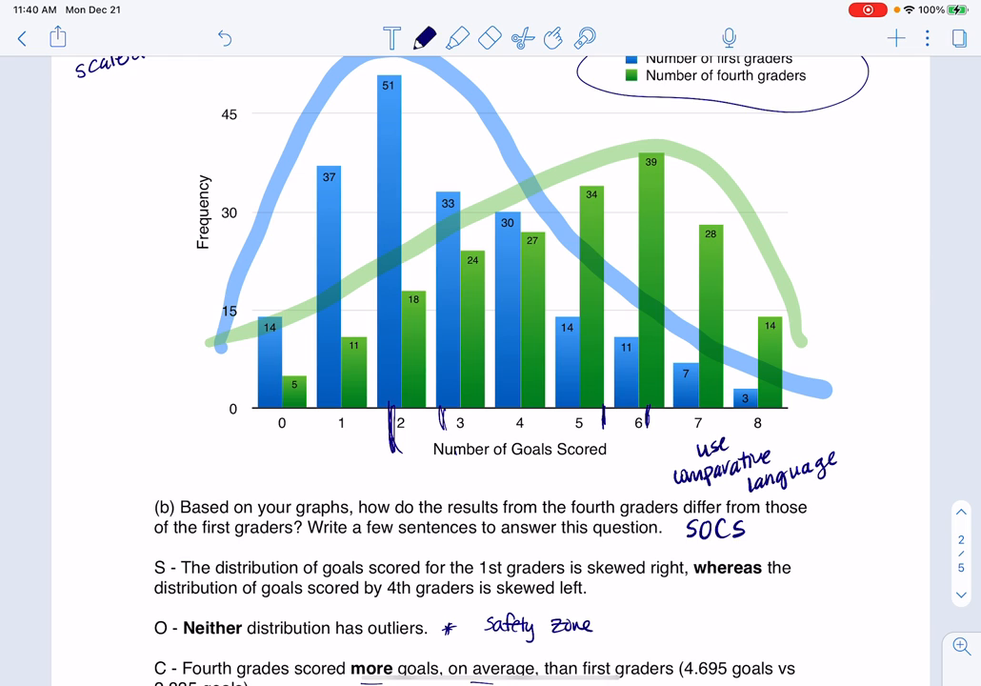
left_click_drag(433, 424, 600, 419)
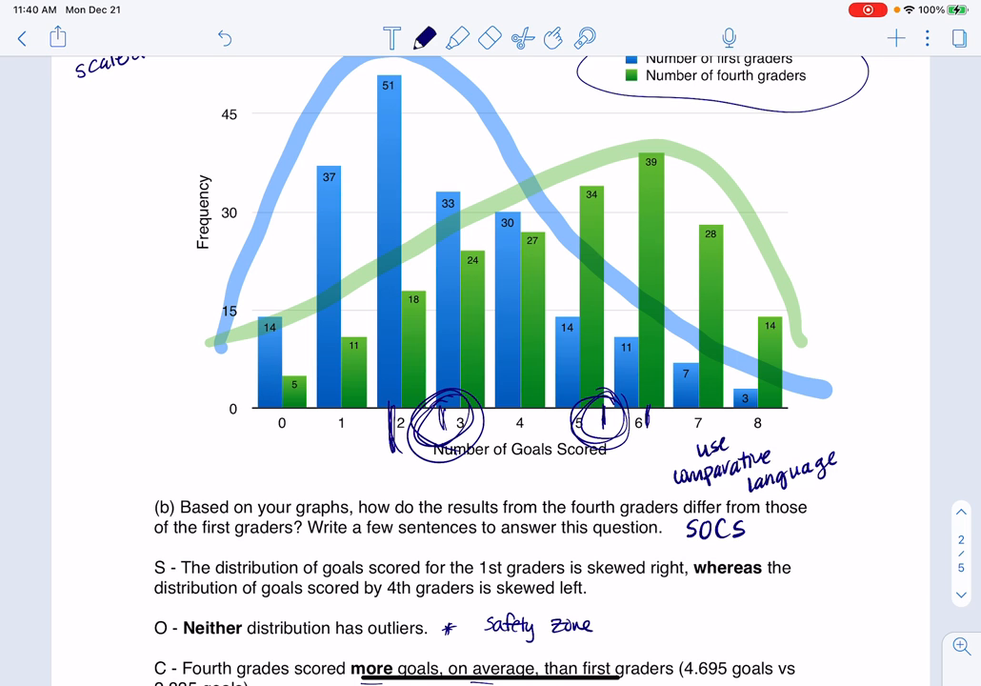
scroll("down", 3)
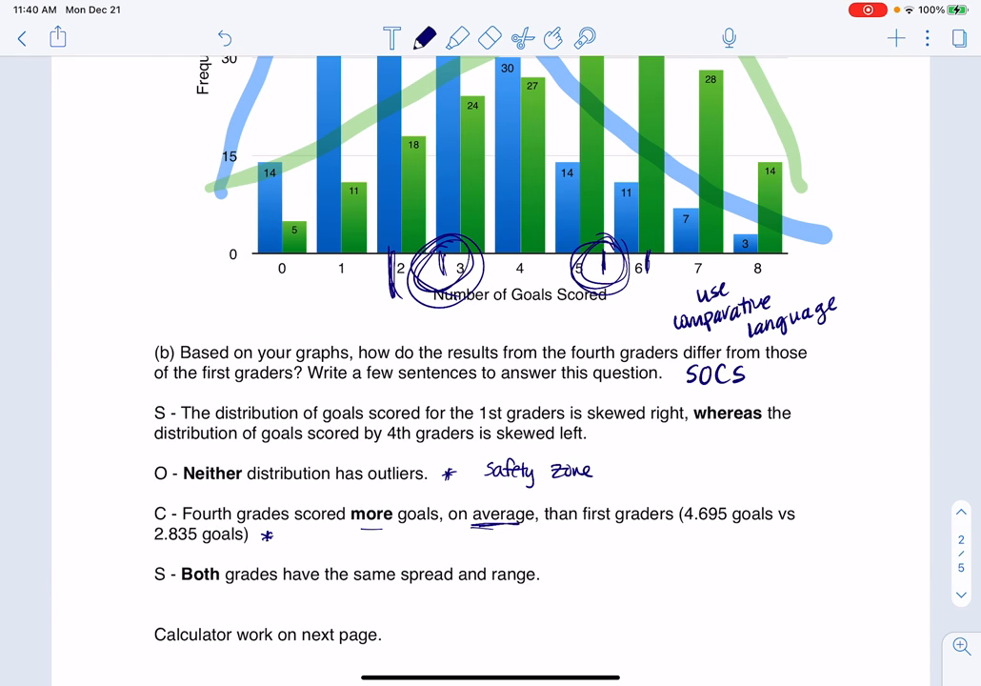
left_click_drag(171, 593, 219, 589)
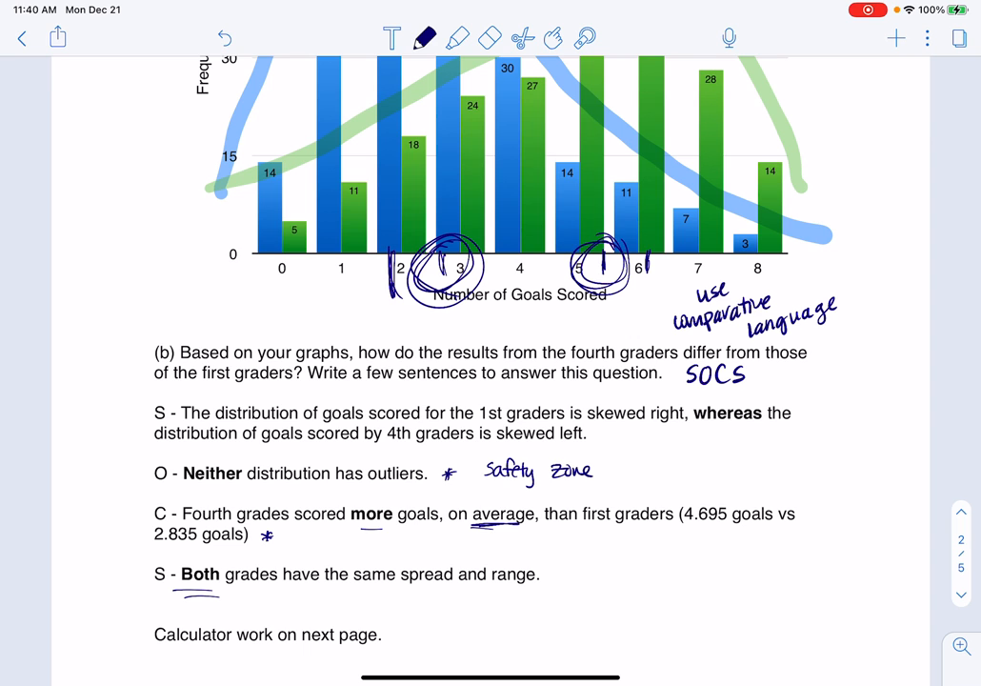
Select the highlighter and set its colour to yellow
left_click(458, 38)
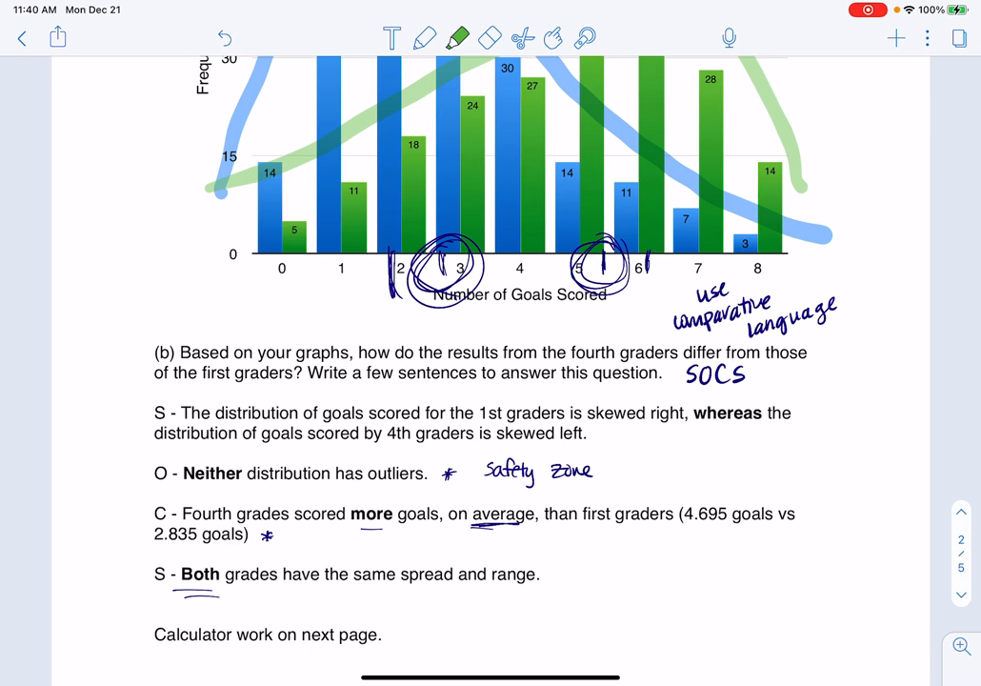
left_click(459, 38)
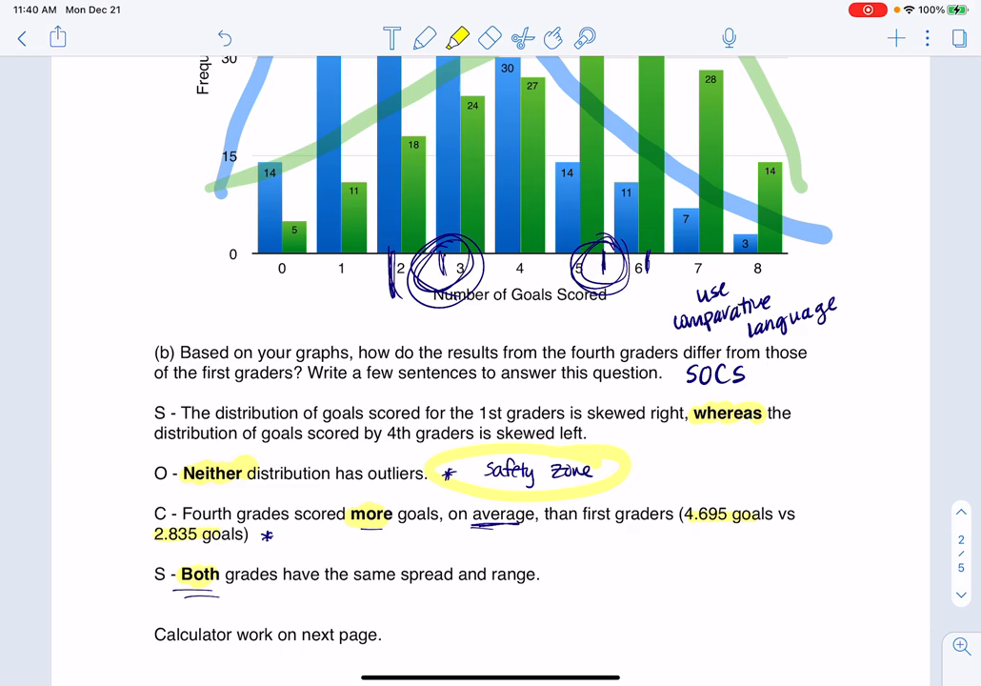
Scroll to the calculator-work page and mark the first graders' outlier work with a squiggle
scroll("down", 3)
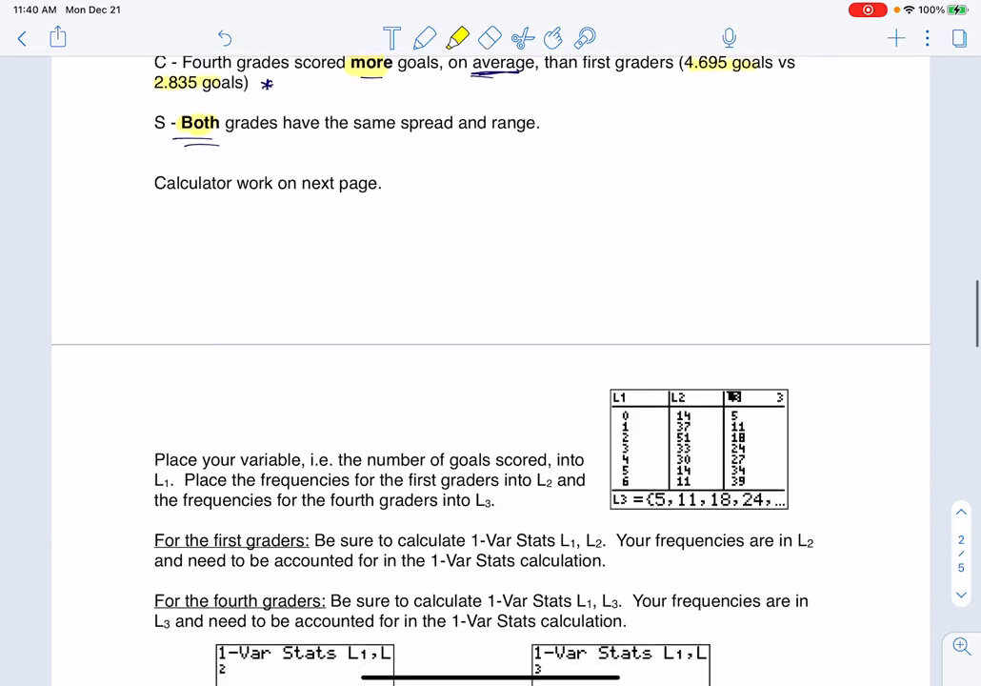
scroll("down", 3)
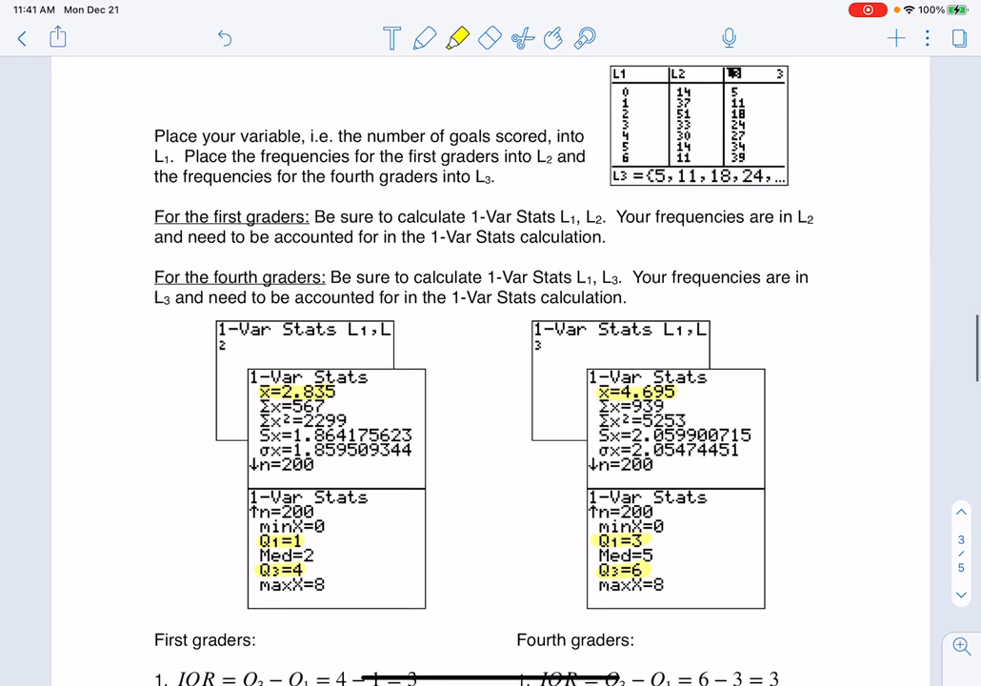
scroll("down", 3)
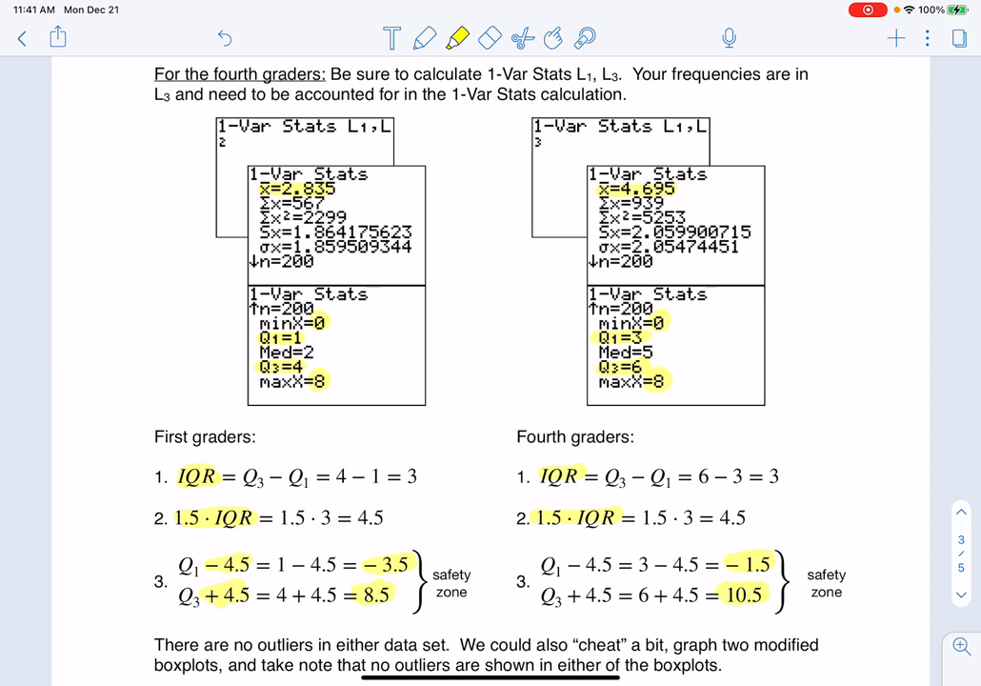
scroll("down", 3)
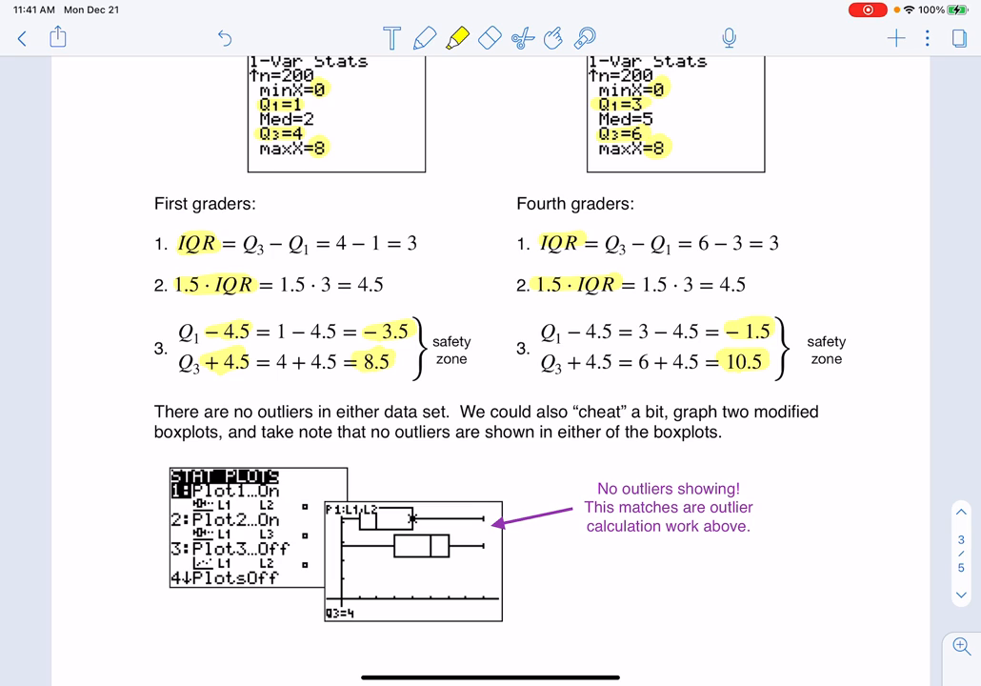
left_click_drag(100, 210, 100, 362)
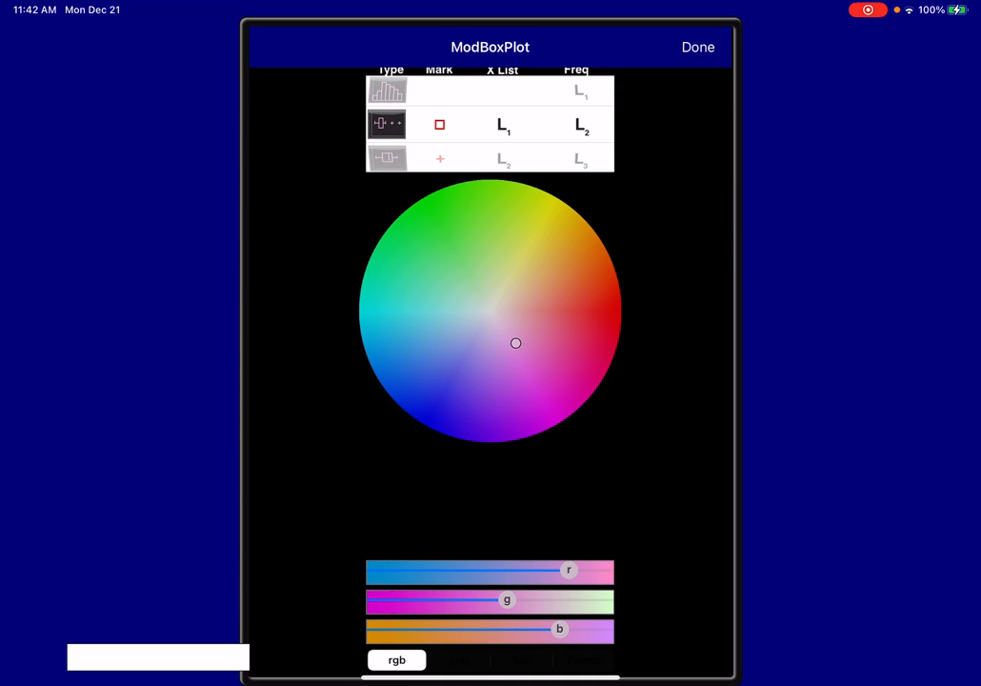
Move to the modified box plot of L1 using frequencies L3
left_click(697, 47)
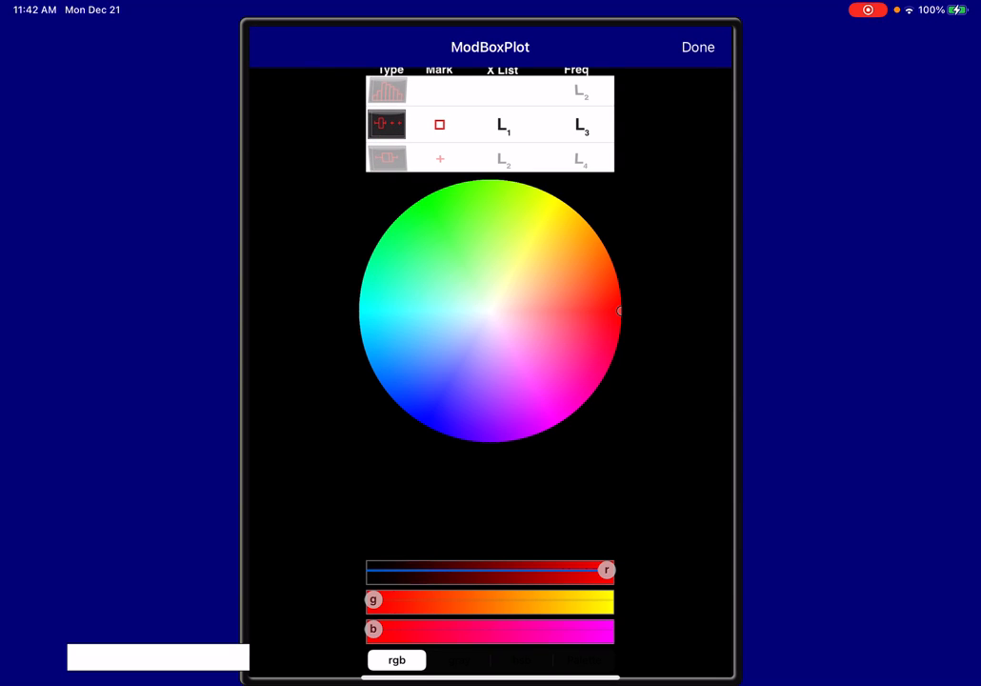
left_click(698, 47)
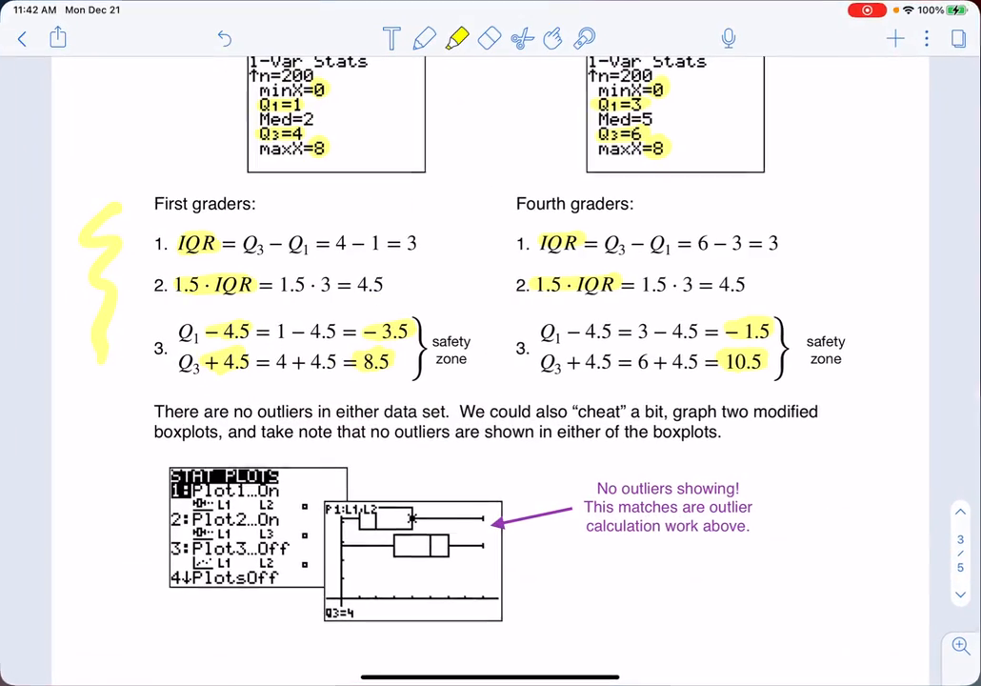
Scroll past page 3's frequency polygon to page 4's back-to-back bar graph
scroll("down", 3)
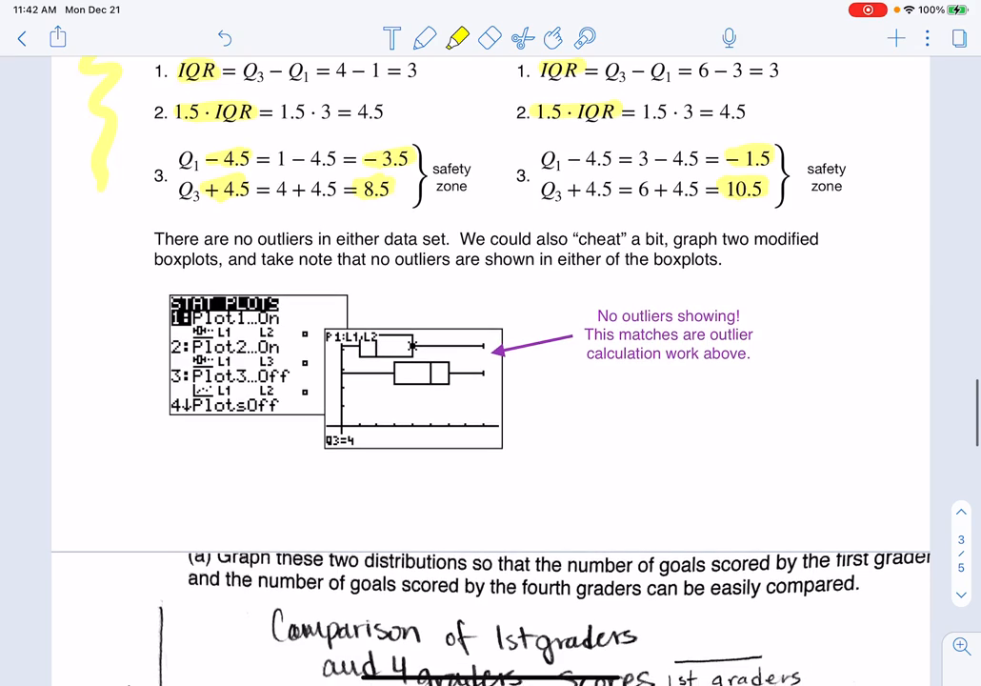
scroll("down", 3)
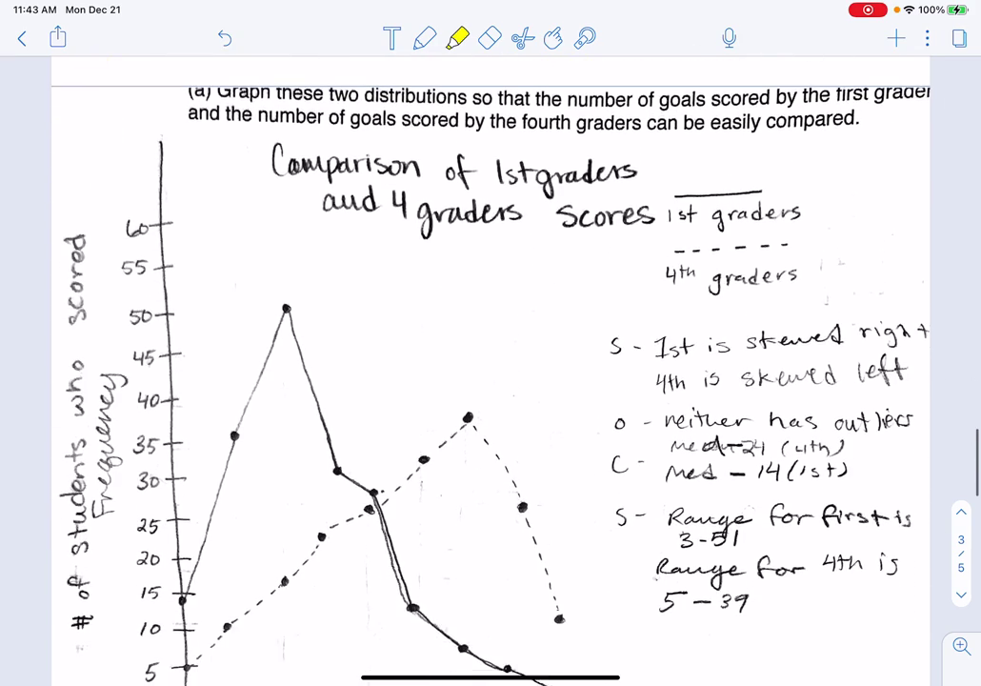
scroll("down", 3)
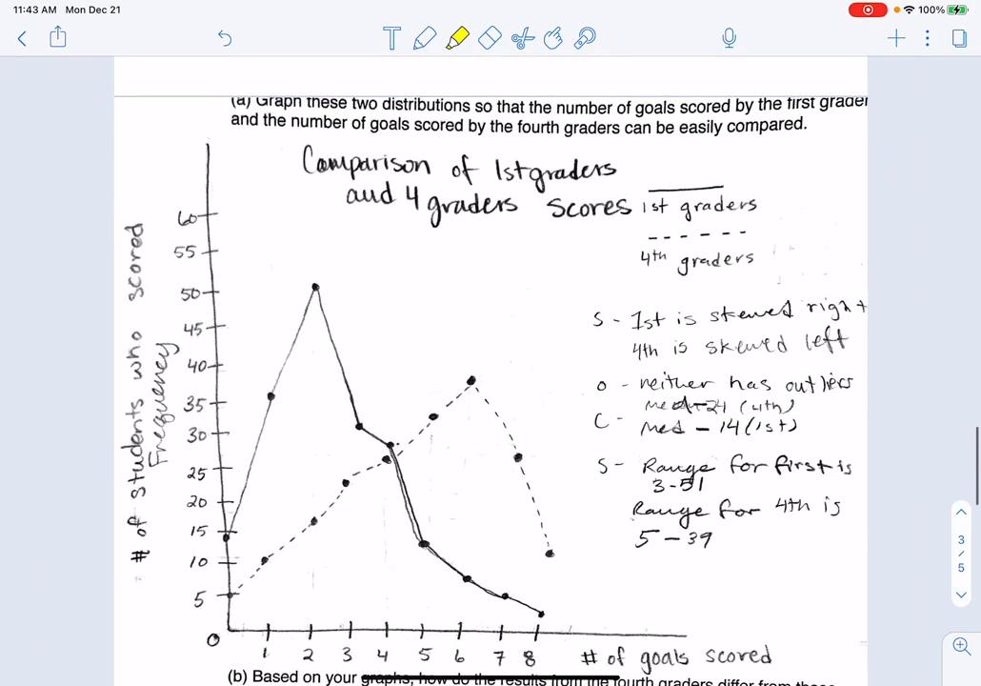
scroll("down", 3)
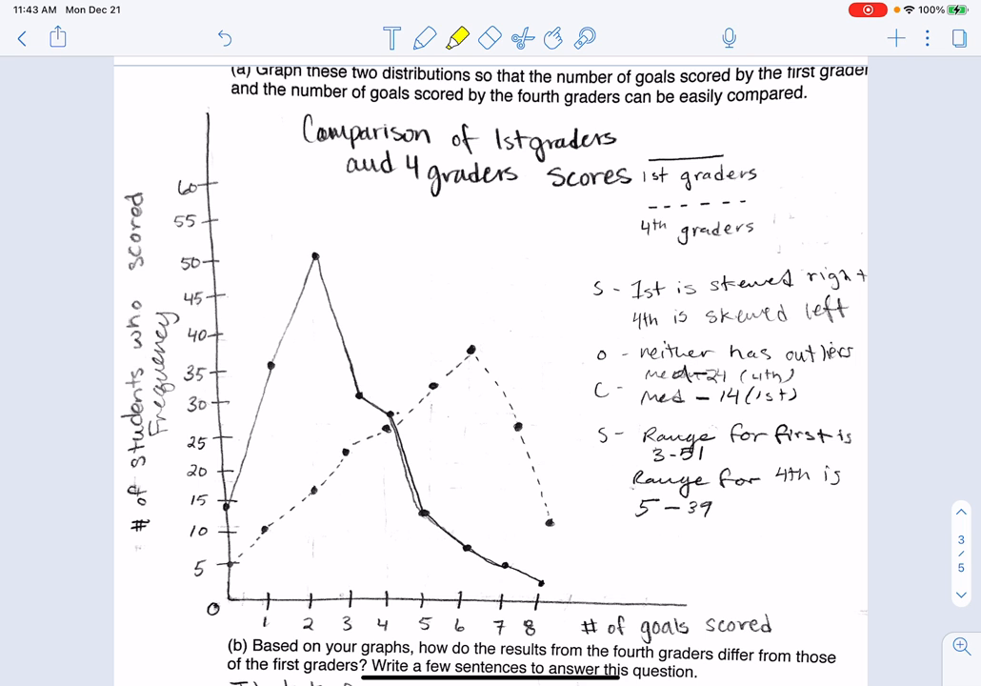
scroll("down", 3)
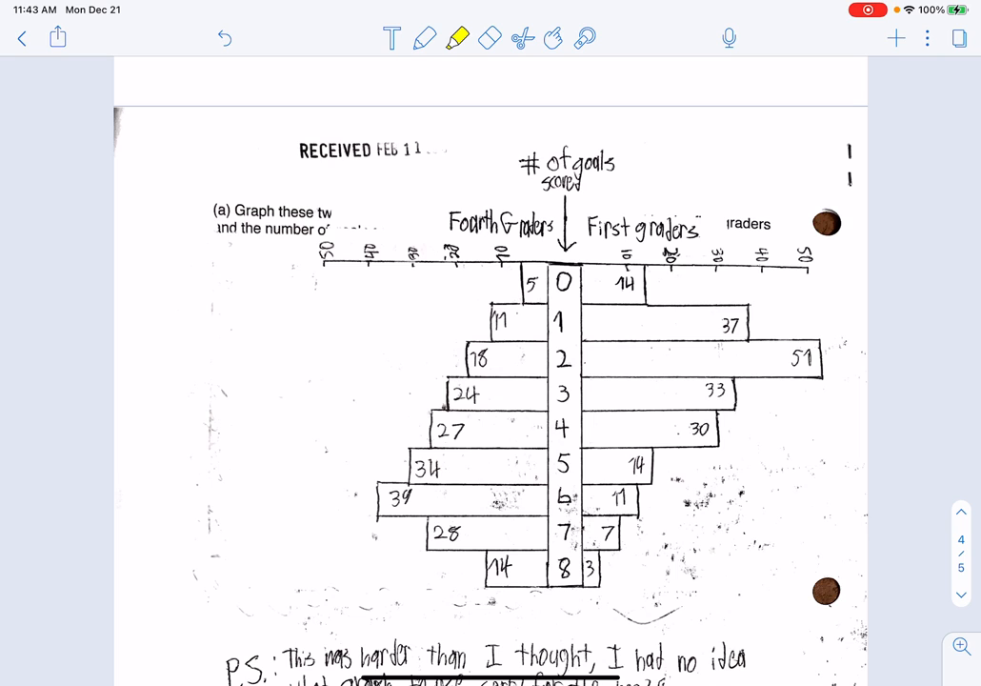
Highlight the # of goals column from 0 to 8 in yellow
left_click(562, 282)
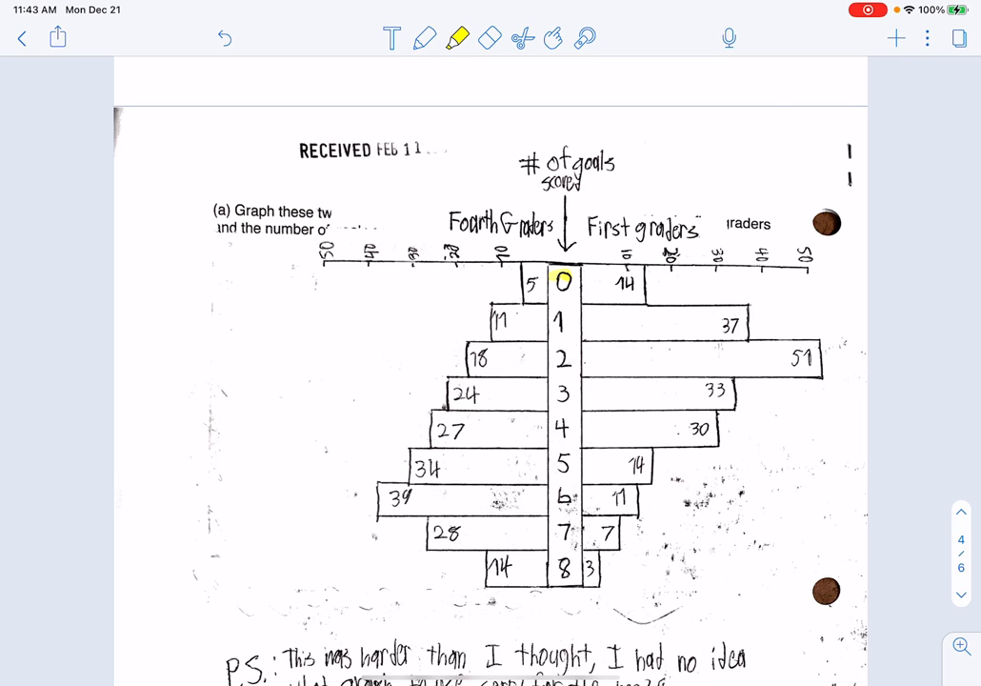
left_click_drag(558, 286, 558, 505)
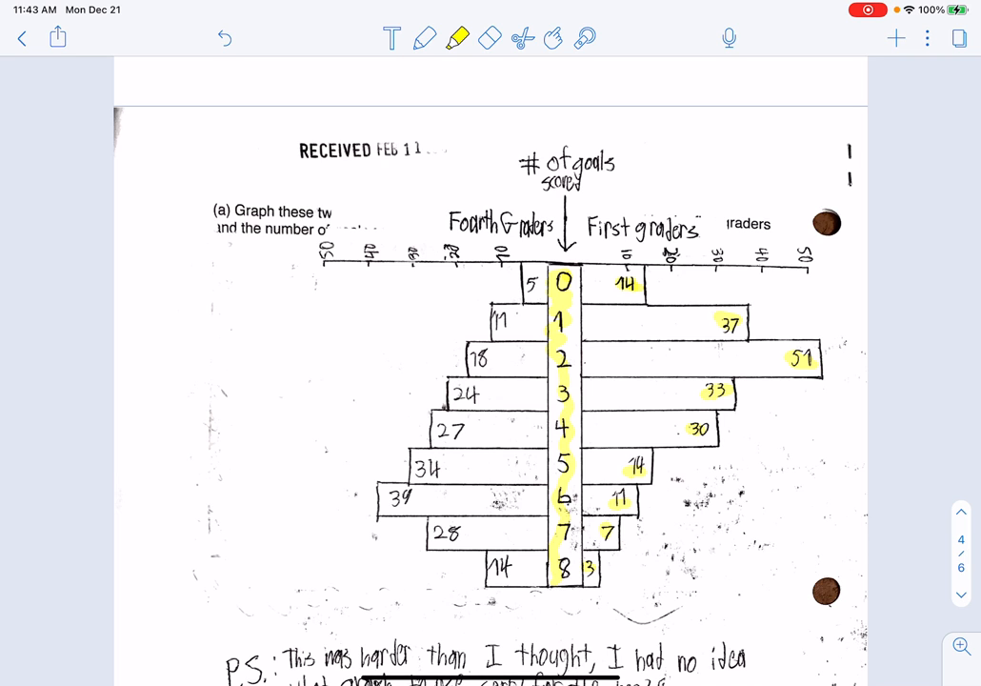
scroll("up", 3)
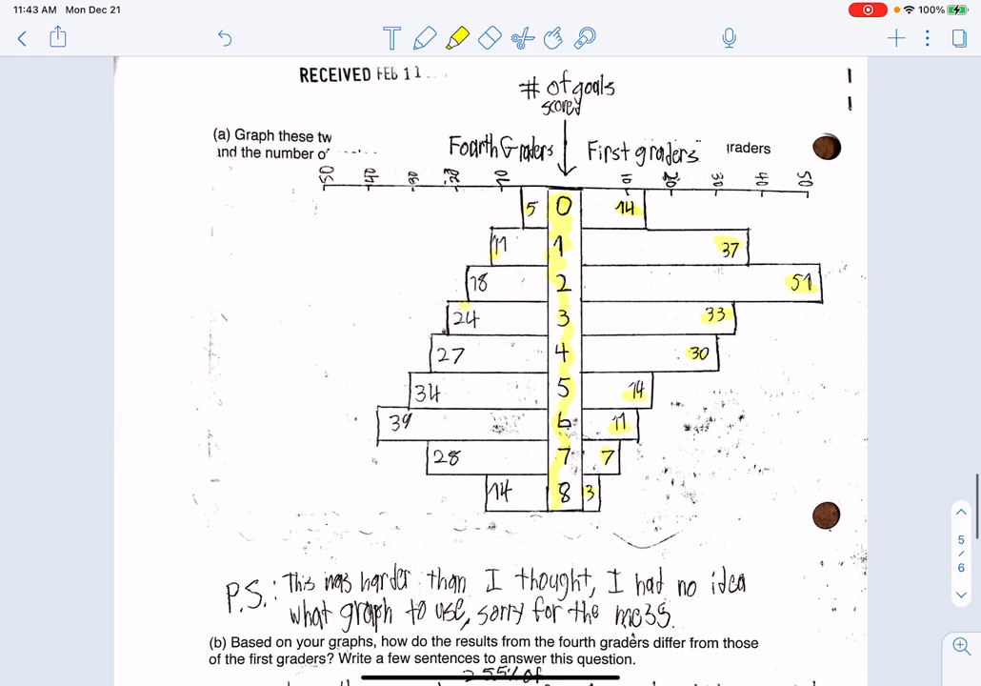